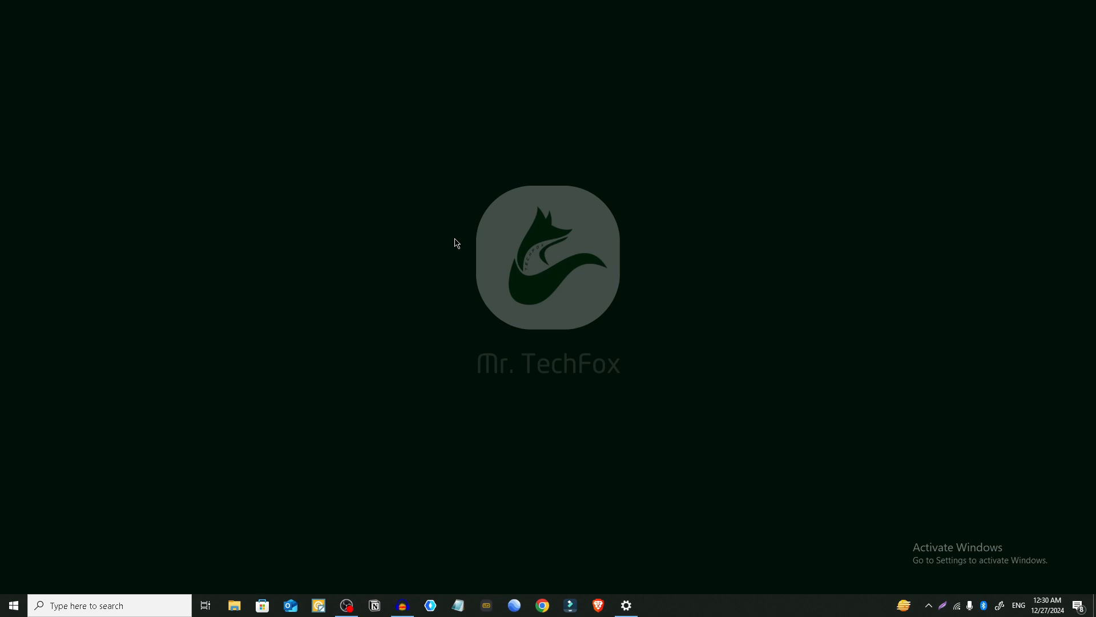
{"action": "mouse_move", "coordinate": [852, 446]}
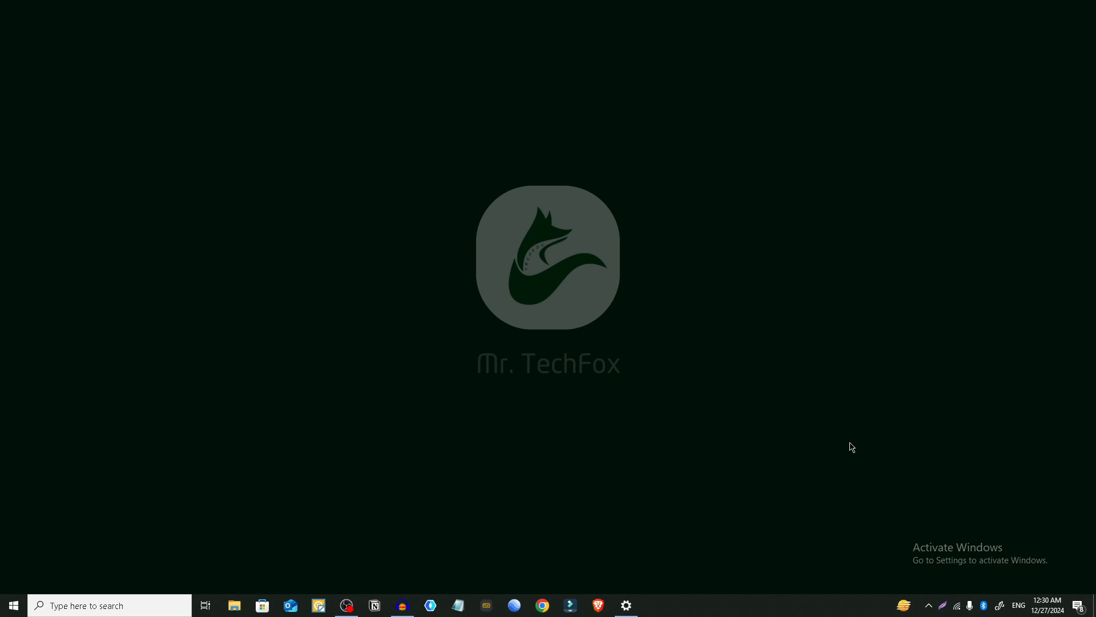
{"action": "mouse_move", "coordinate": [881, 496]}
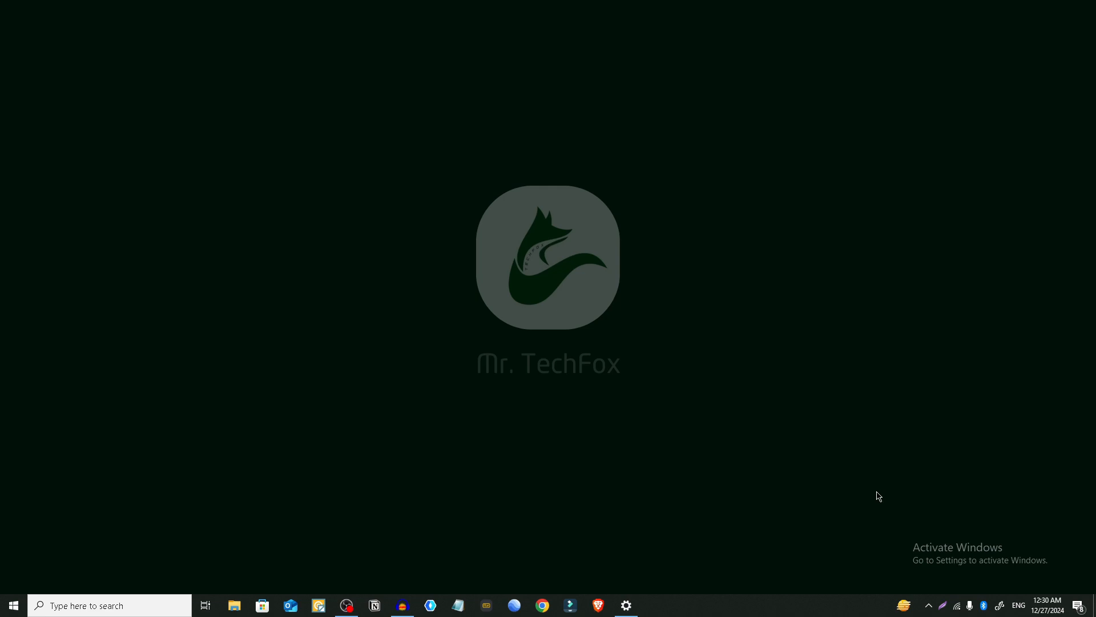
{"action": "mouse_move", "coordinate": [633, 594]}
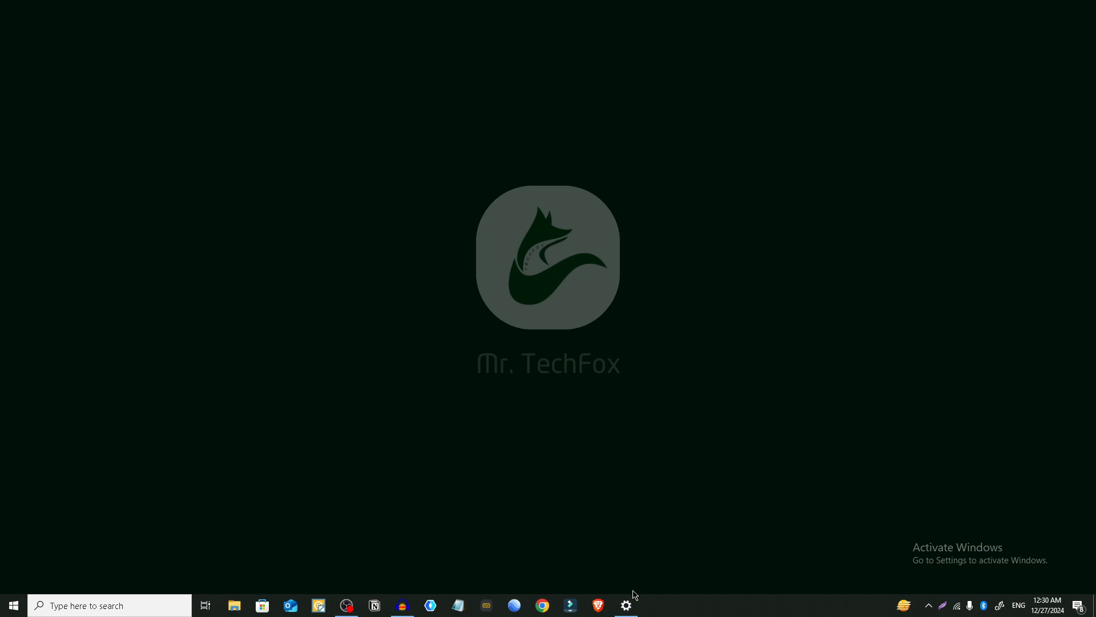
Show the Settings Activation page reporting Windows 10 Enterprise not activated (0x8007007B).
{"action": "left_click", "coordinate": [625, 604]}
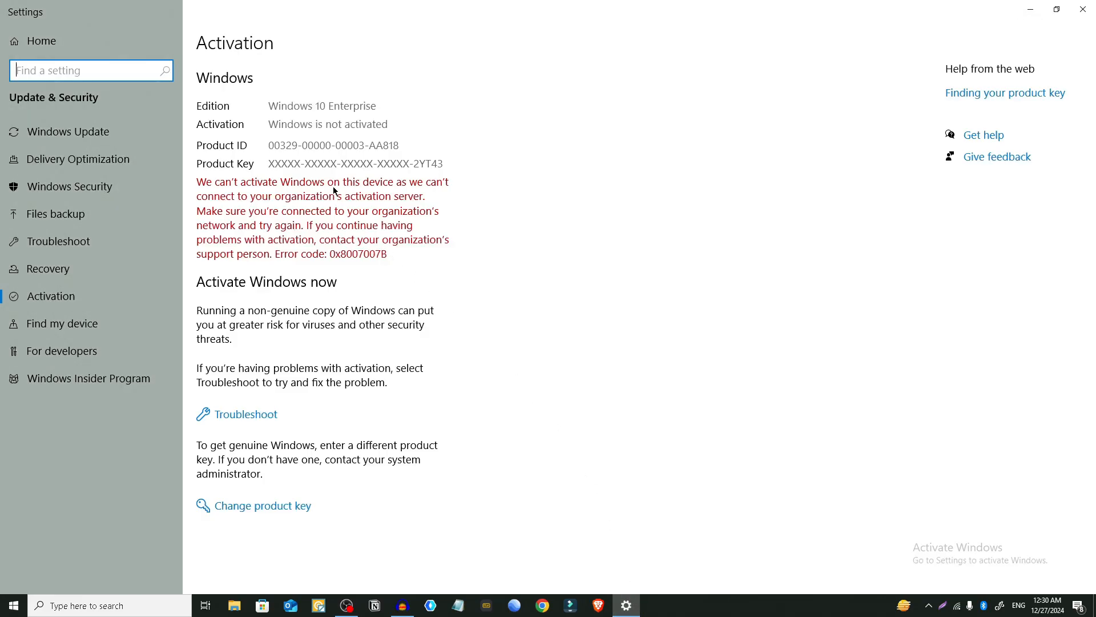
{"action": "mouse_move", "coordinate": [428, 233]}
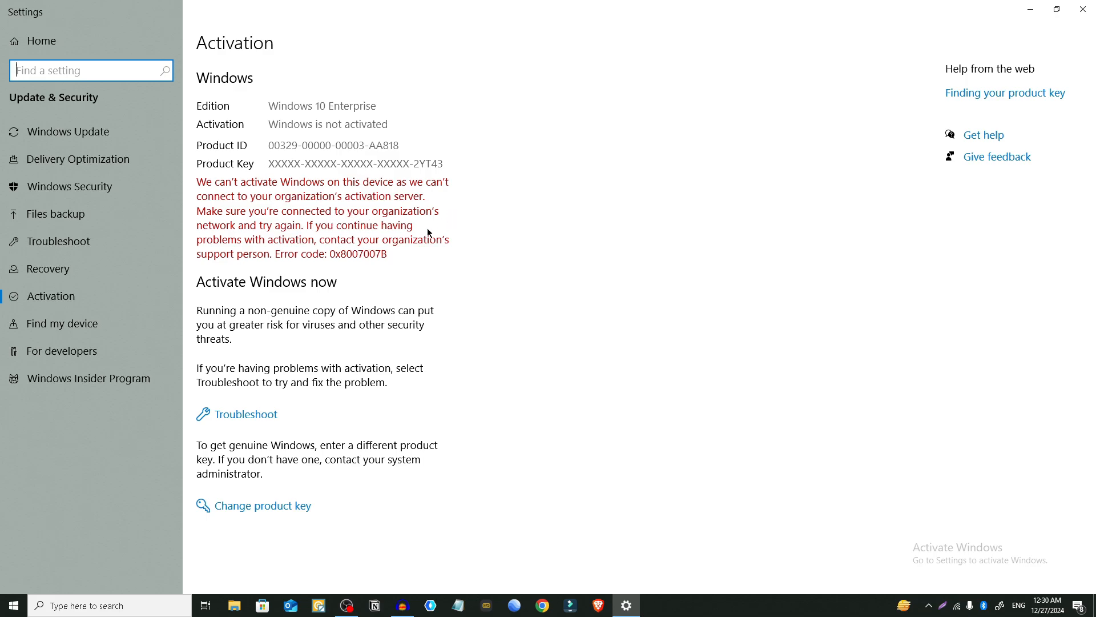
{"action": "mouse_move", "coordinate": [370, 234]}
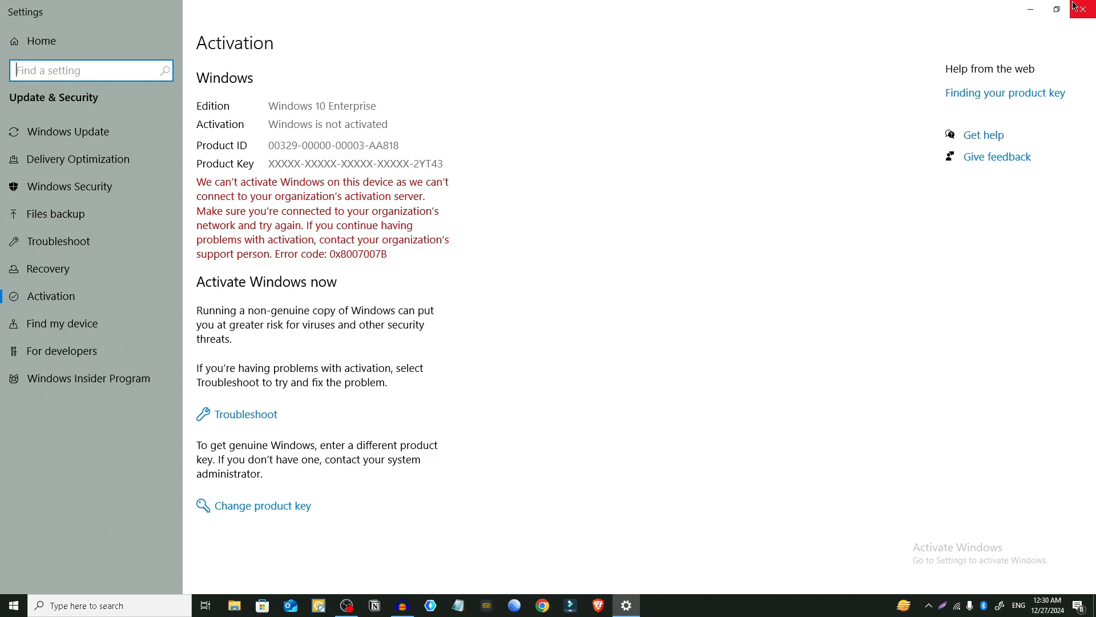
Close the Settings window and begin a taskbar search from the desktop.
{"action": "left_click", "coordinate": [1089, 9]}
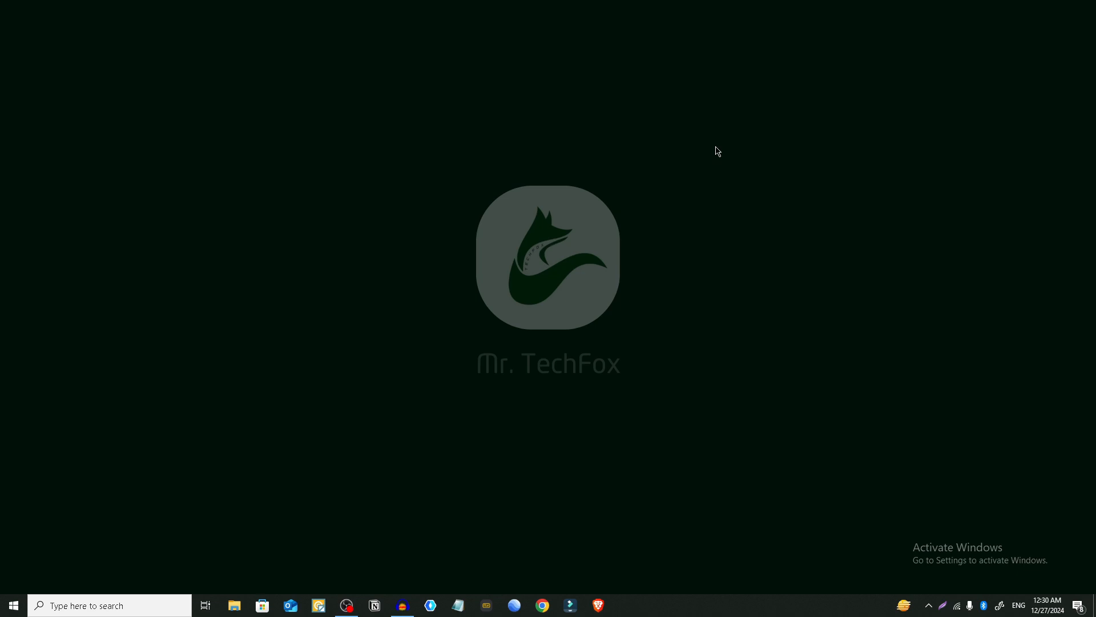
{"action": "mouse_move", "coordinate": [682, 161]}
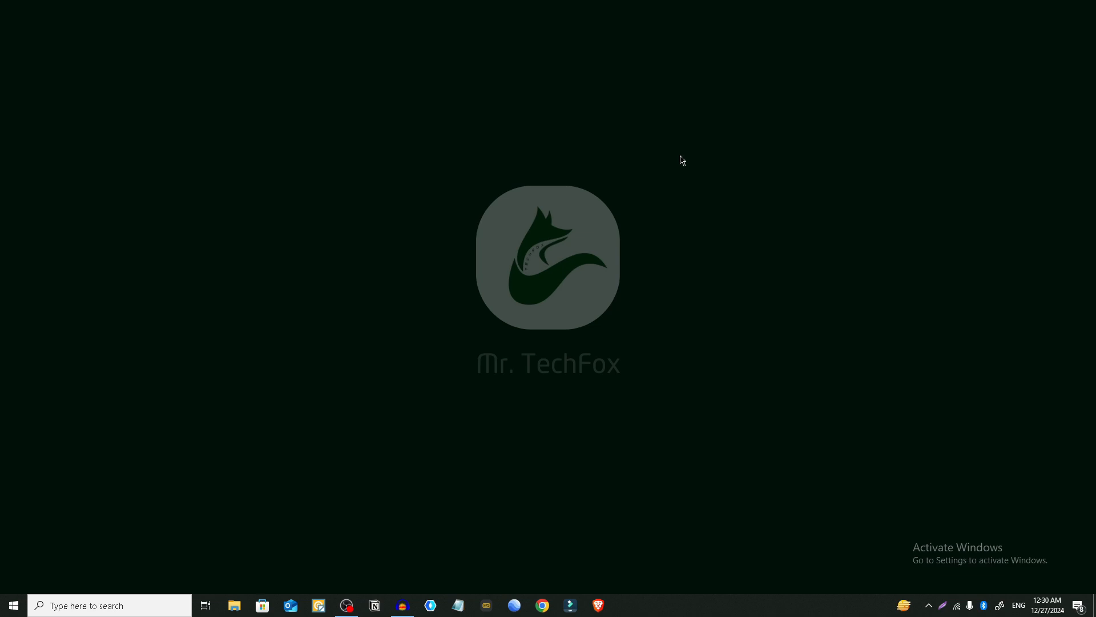
{"action": "mouse_move", "coordinate": [588, 175]}
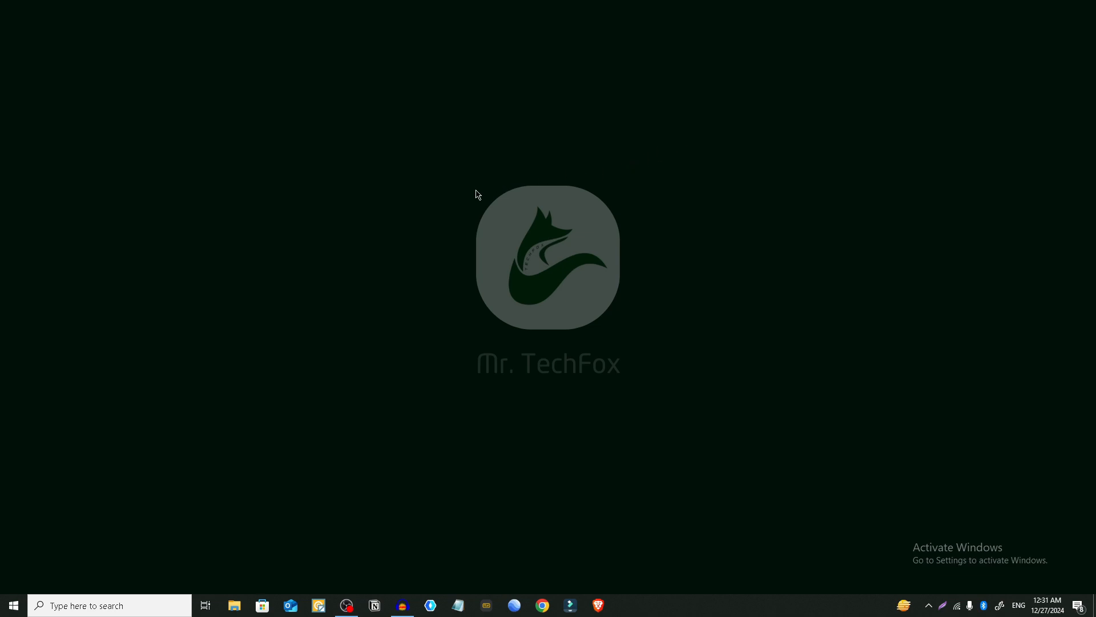
{"action": "mouse_move", "coordinate": [392, 231]}
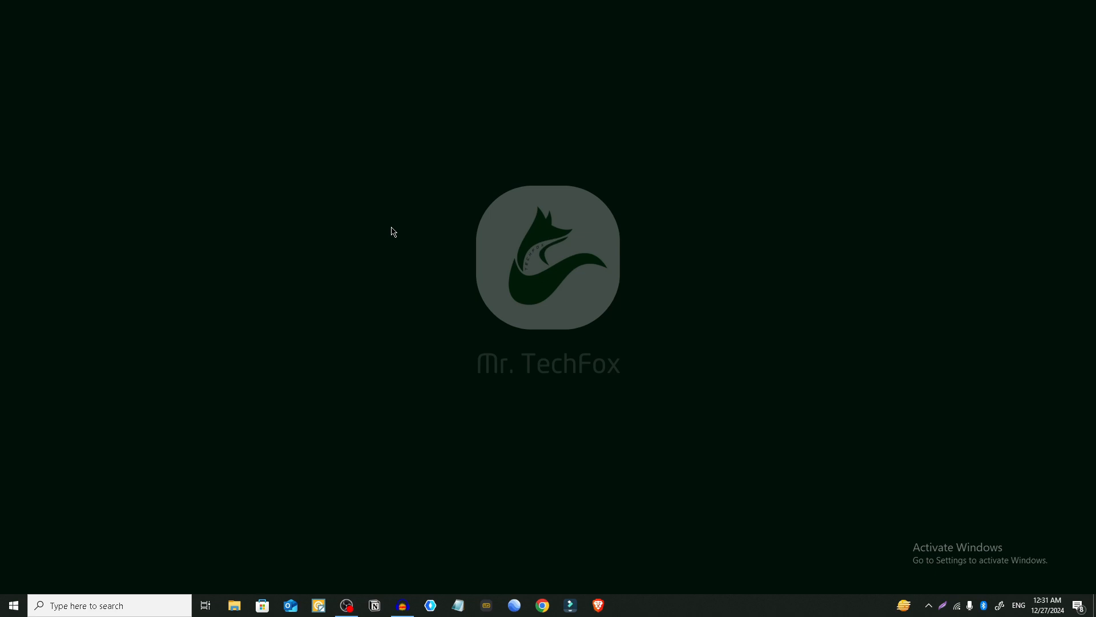
{"action": "left_click", "coordinate": [12, 604]}
{"action": "type", "text": "c"}
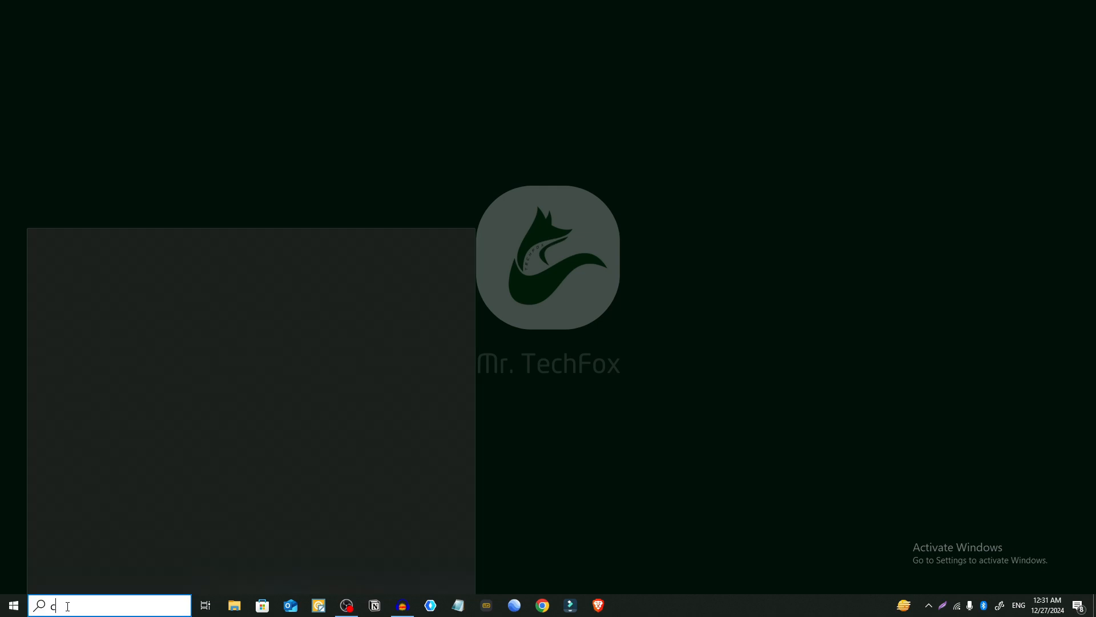
Search 'cmd' and run Command Prompt as administrator.
{"action": "type", "text": "md"}
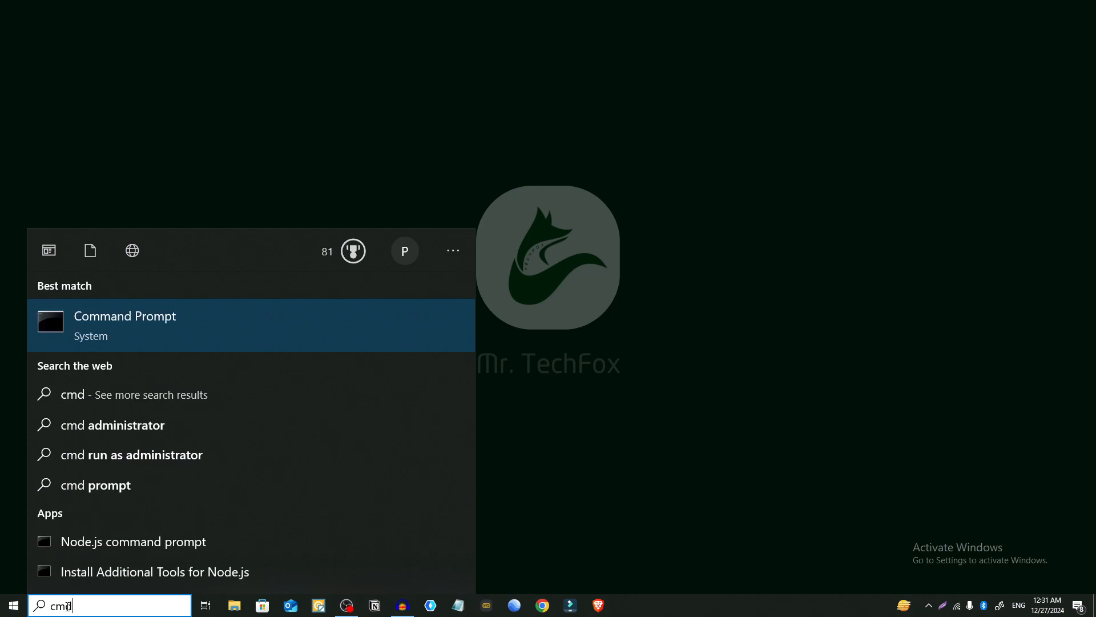
{"action": "mouse_move", "coordinate": [140, 331]}
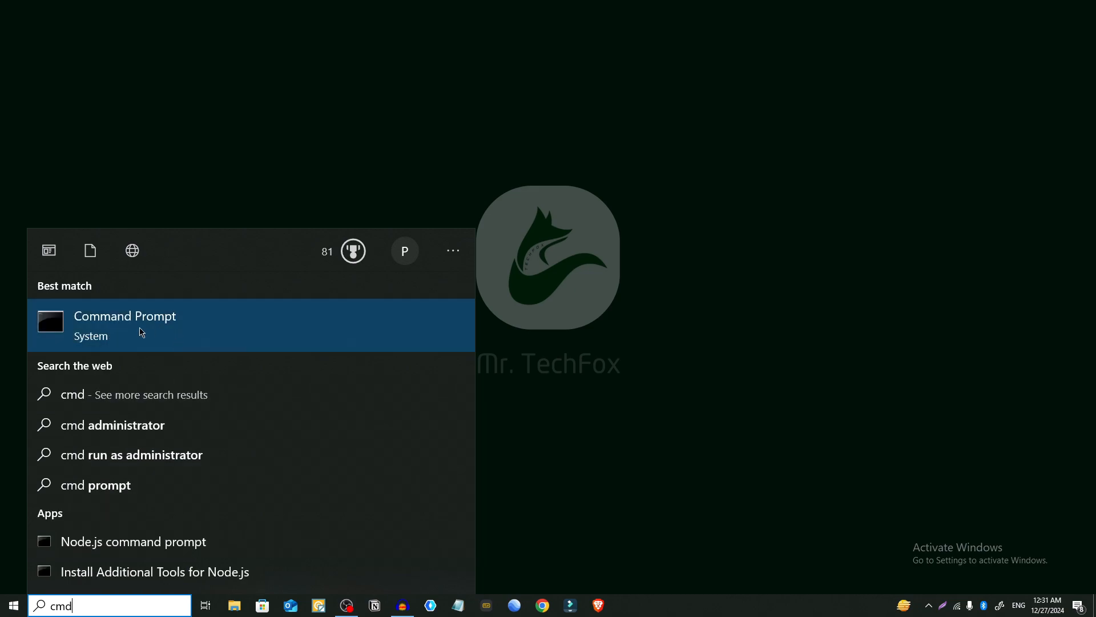
{"action": "mouse_move", "coordinate": [121, 337]}
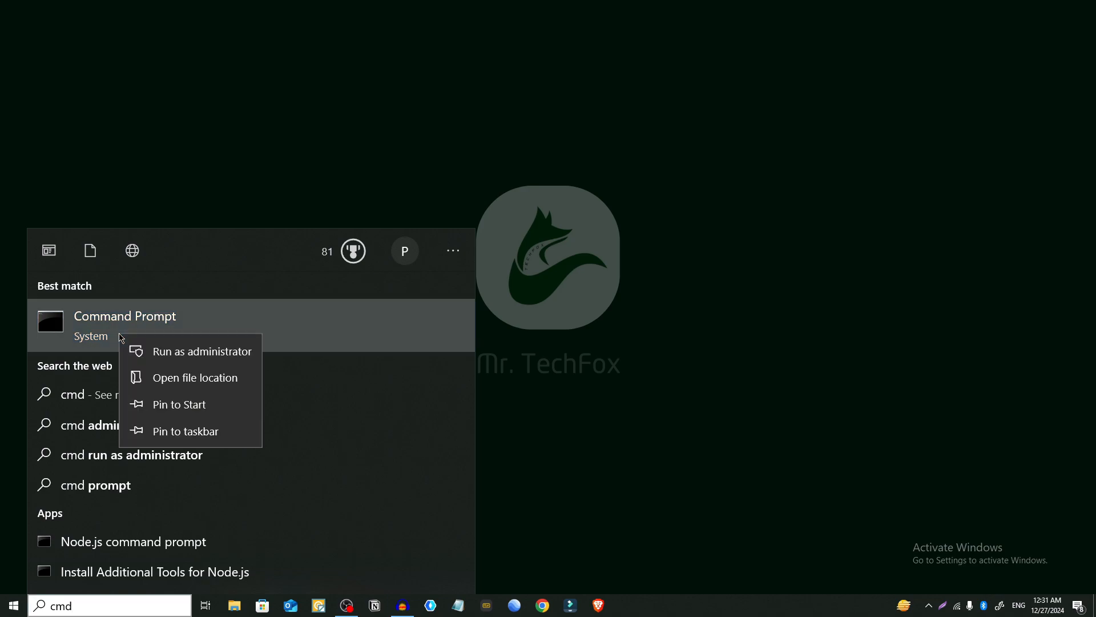
{"action": "mouse_move", "coordinate": [175, 350]}
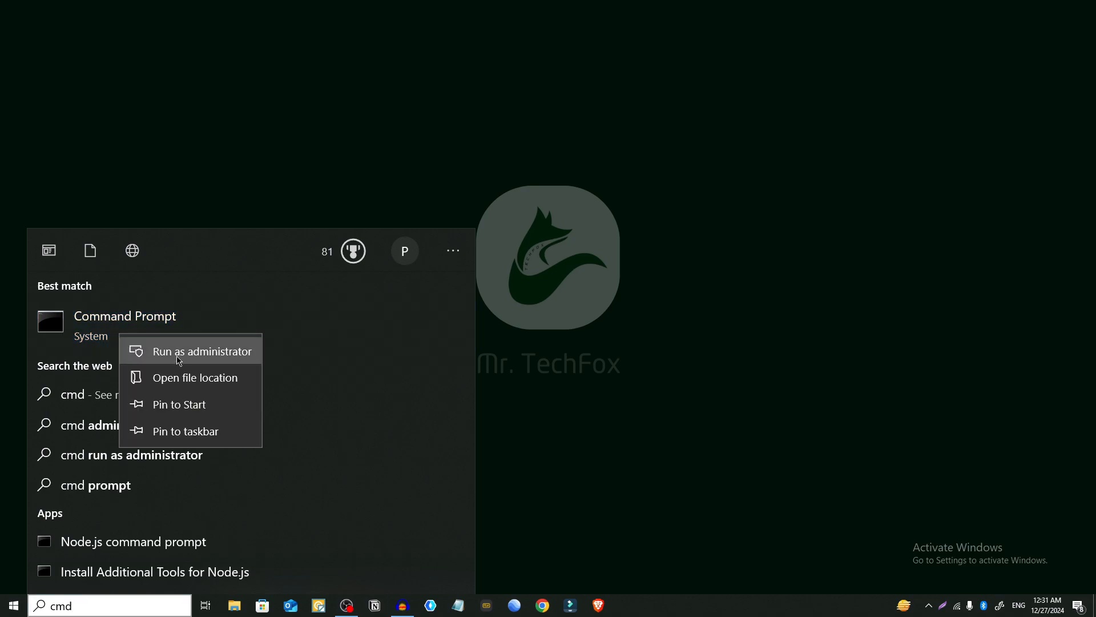
{"action": "left_click", "coordinate": [203, 350]}
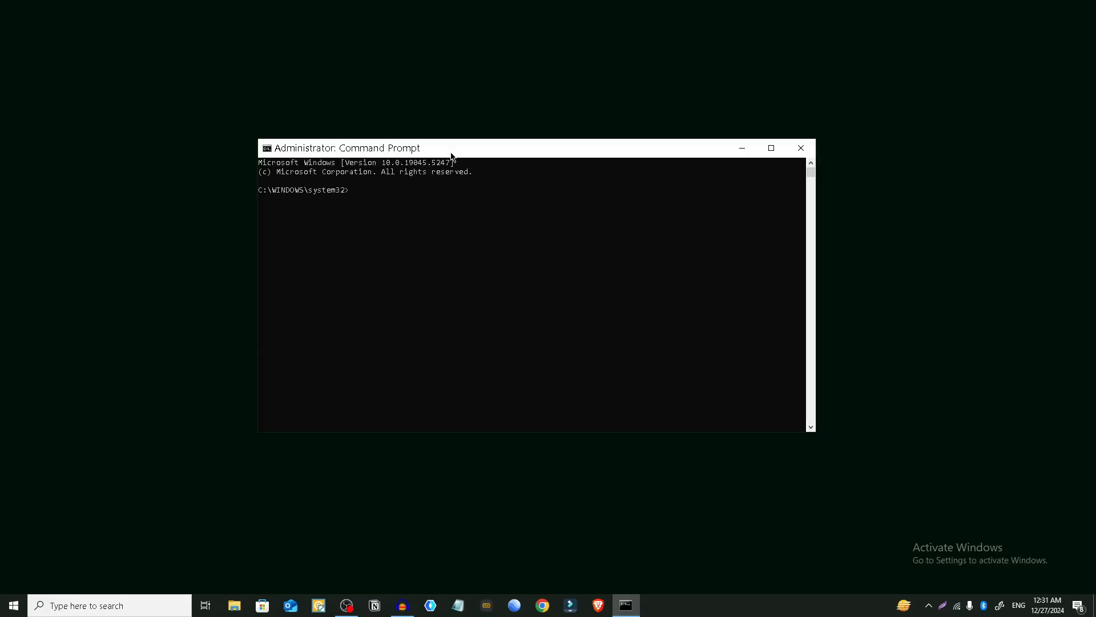
{"action": "mouse_move", "coordinate": [410, 209]}
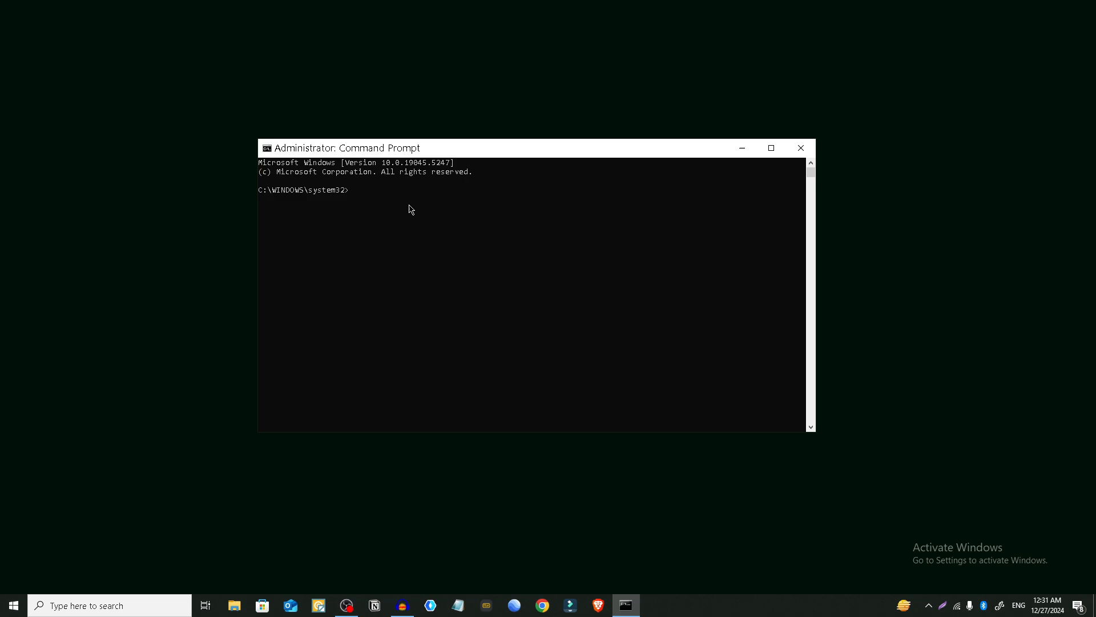
Run slmgr /skms kms8.msguides.com to set the KMS server.
{"action": "left_click", "coordinate": [770, 147]}
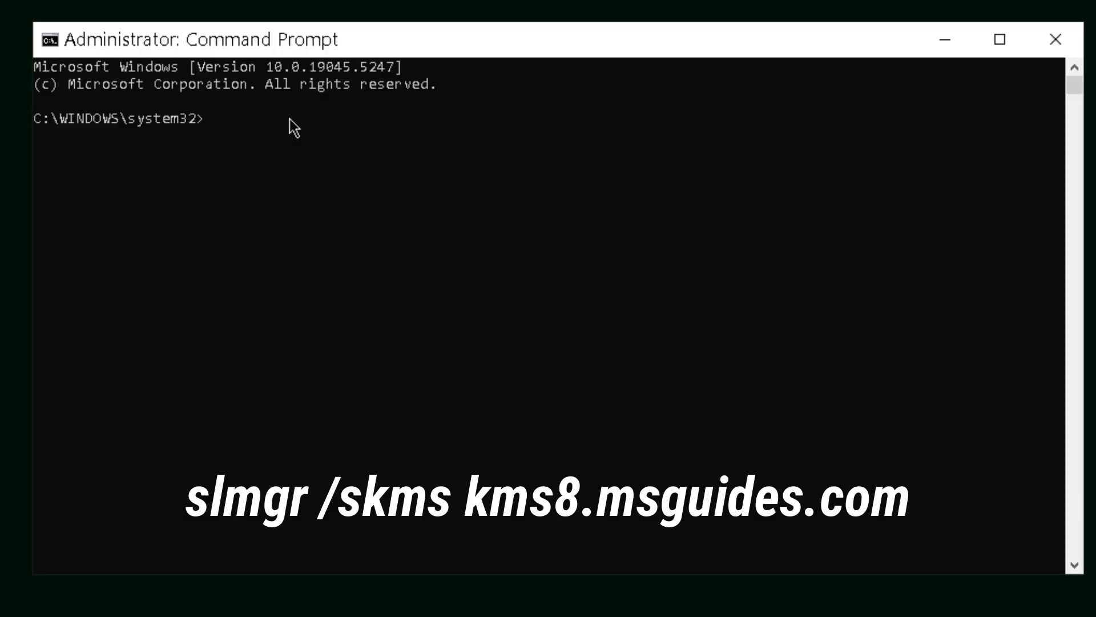
{"action": "type", "text": "slmgr"}
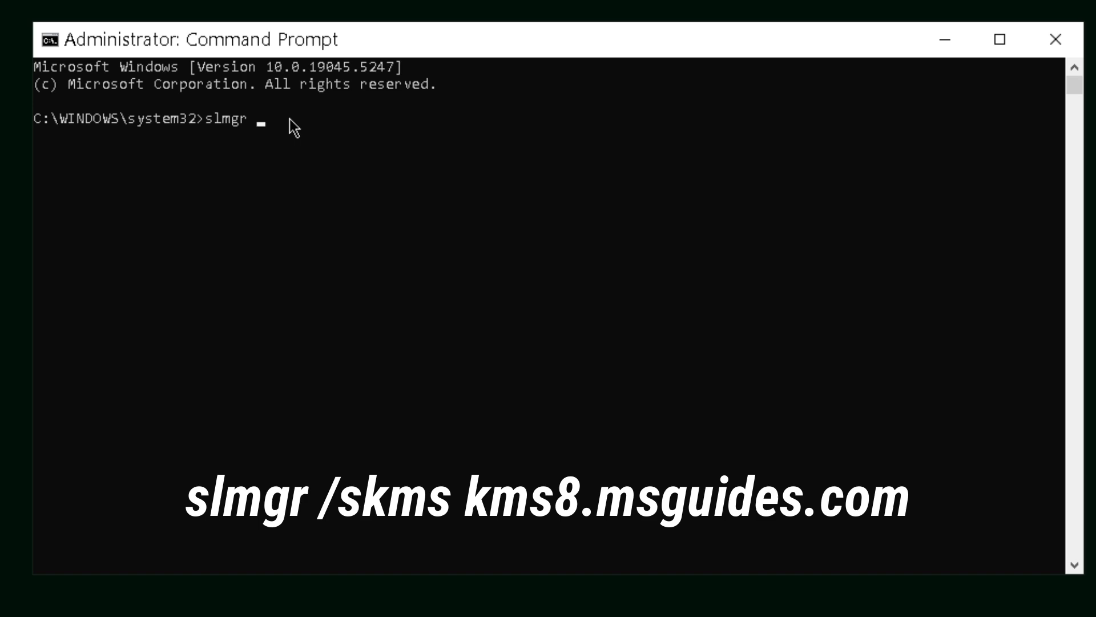
{"action": "type", "text": "/sk"}
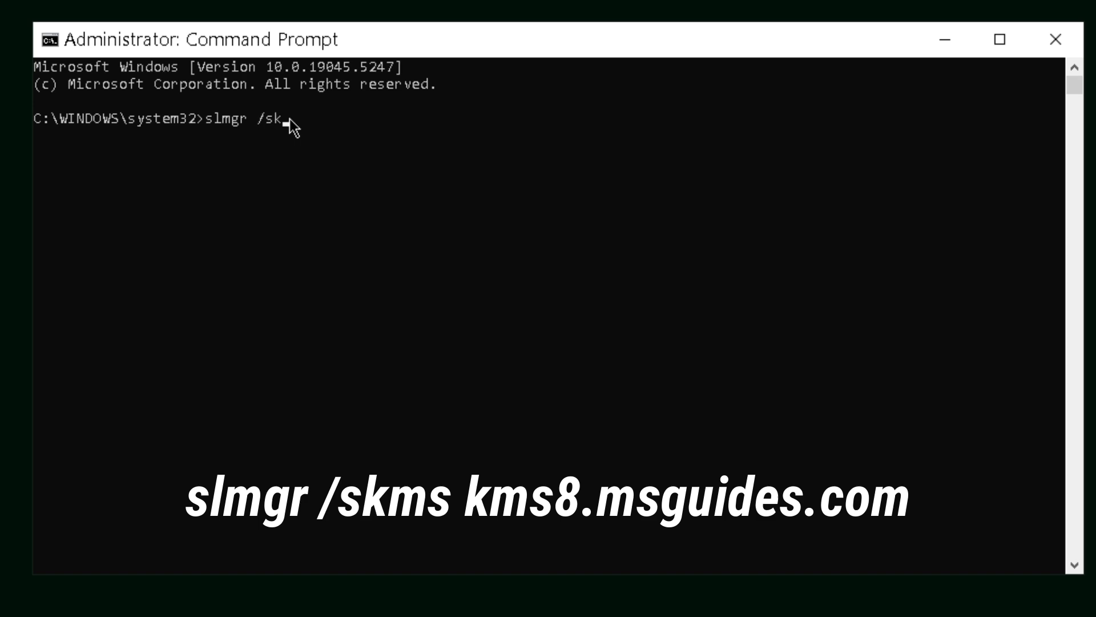
{"action": "type", "text": "ms k"}
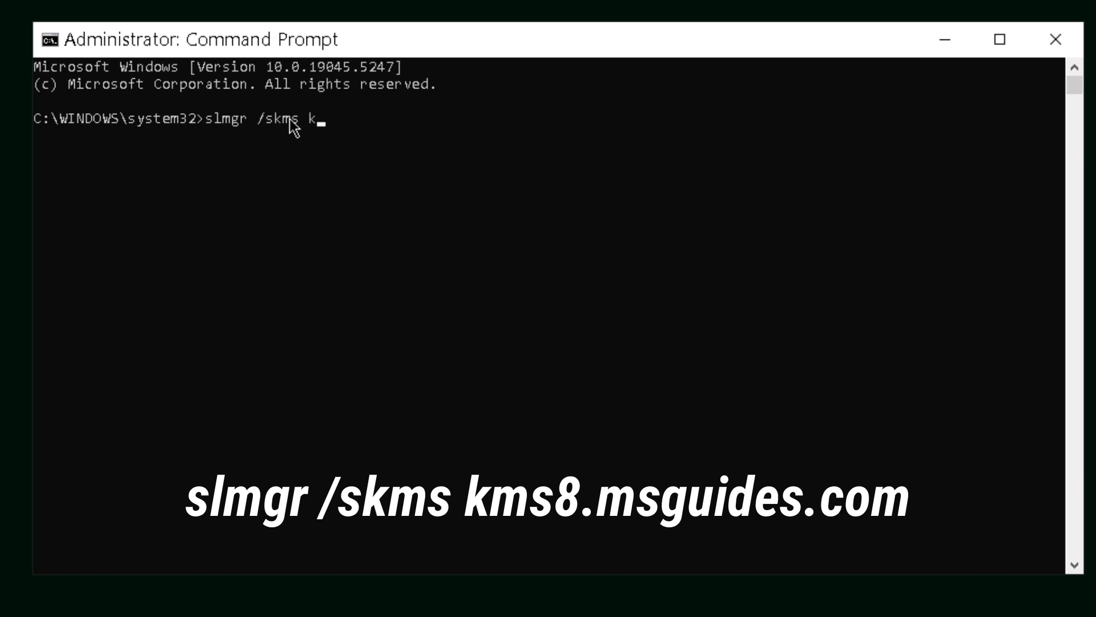
{"action": "type", "text": "ms8"}
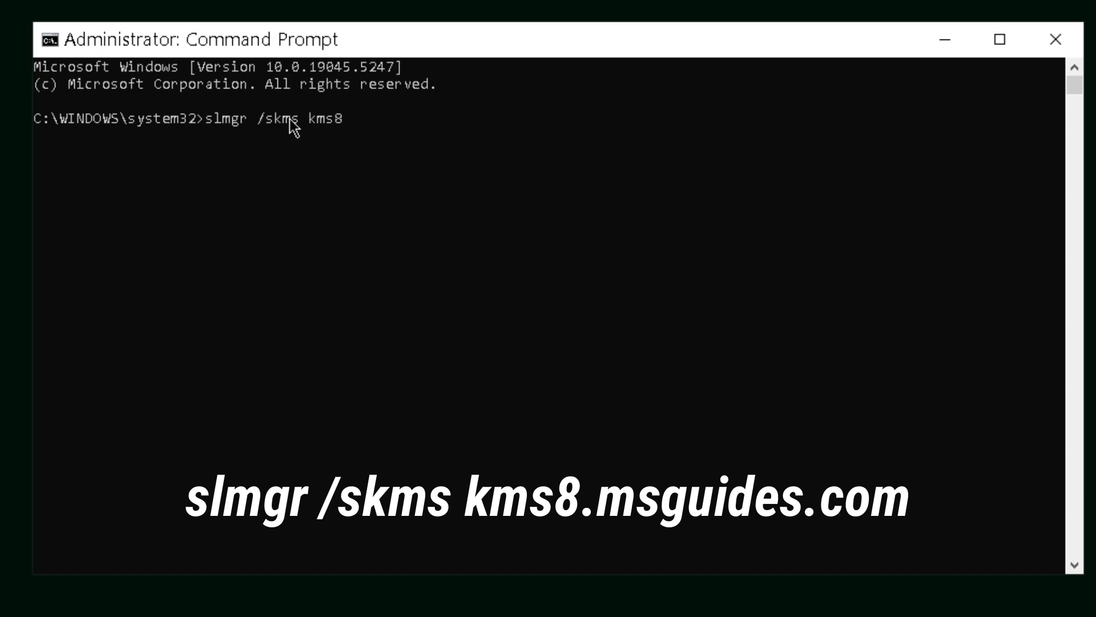
{"action": "type", "text": ".msgu"}
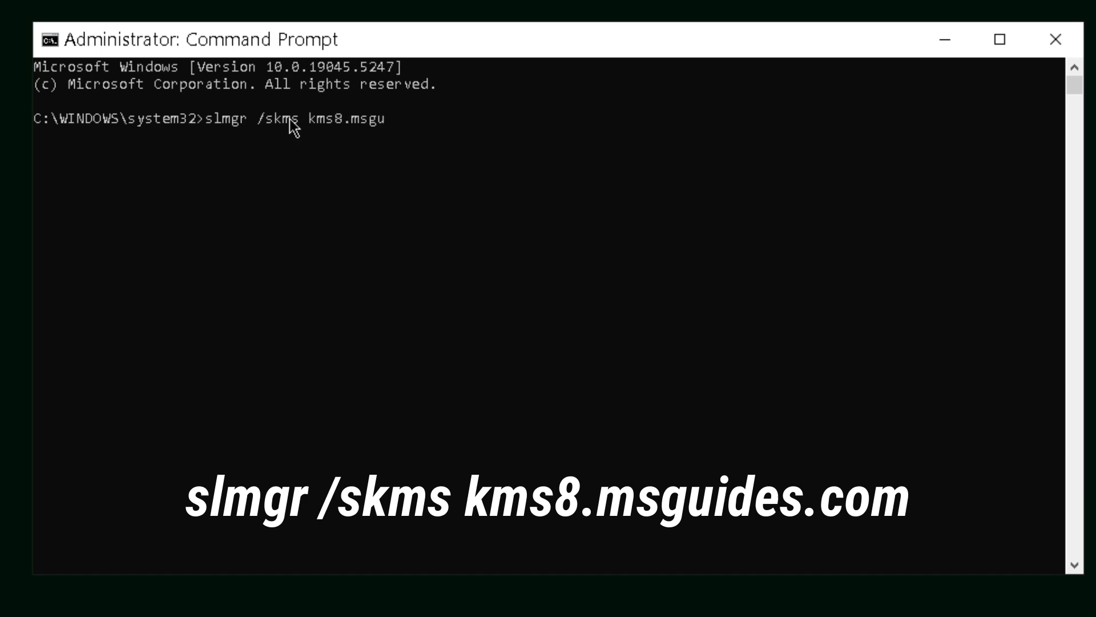
{"action": "type", "text": "ides.com"}
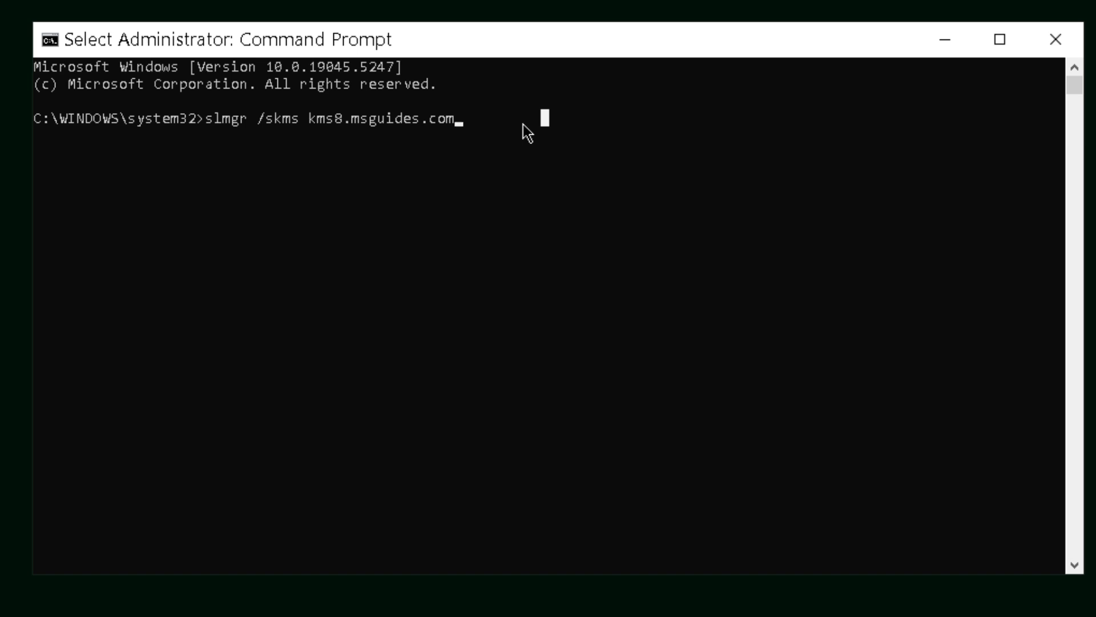
{"action": "key", "text": "Return"}
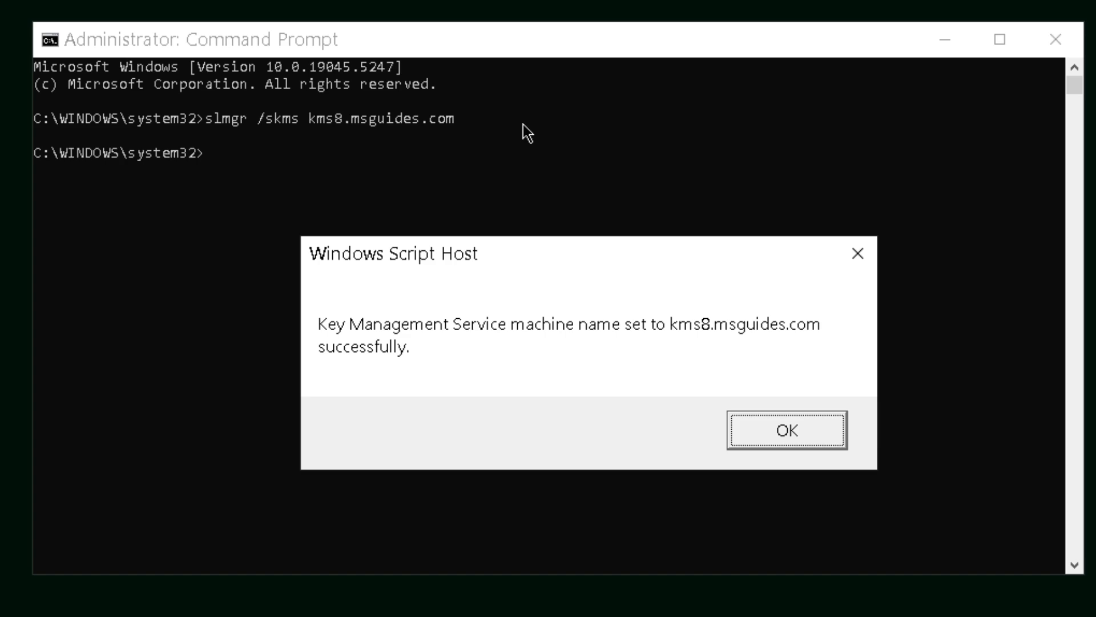
{"action": "mouse_move", "coordinate": [470, 383]}
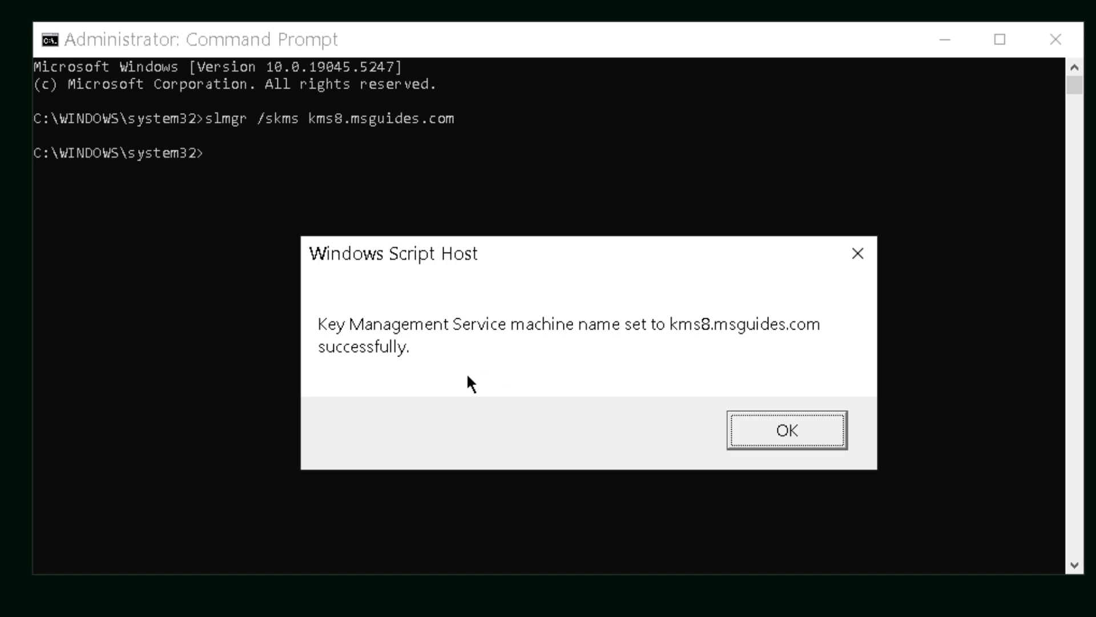
{"action": "mouse_move", "coordinate": [361, 351]}
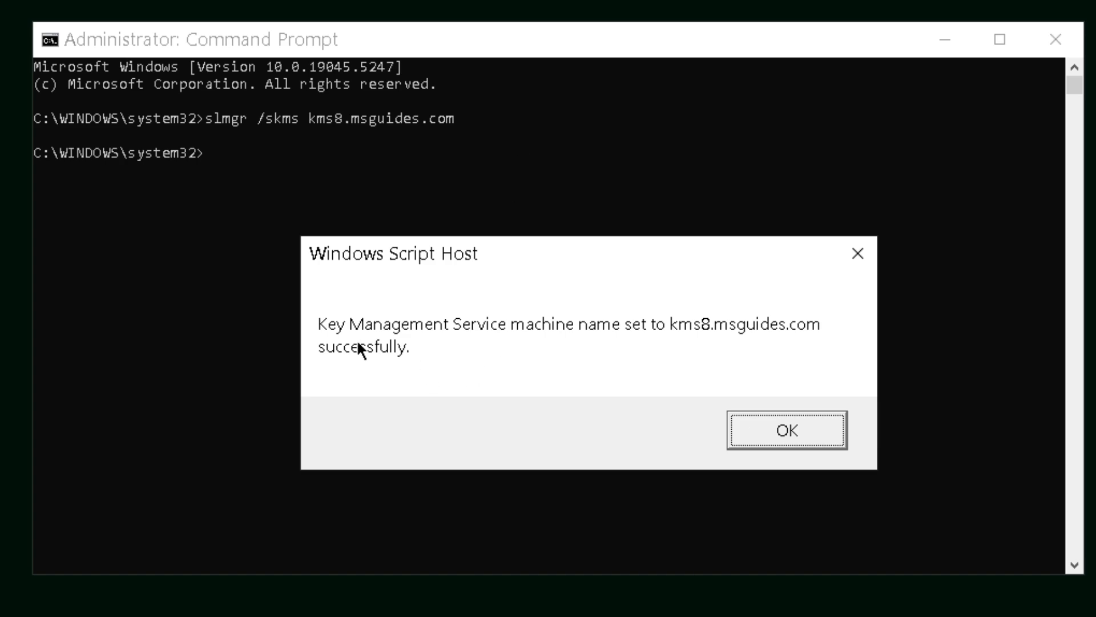
{"action": "mouse_move", "coordinate": [677, 351]}
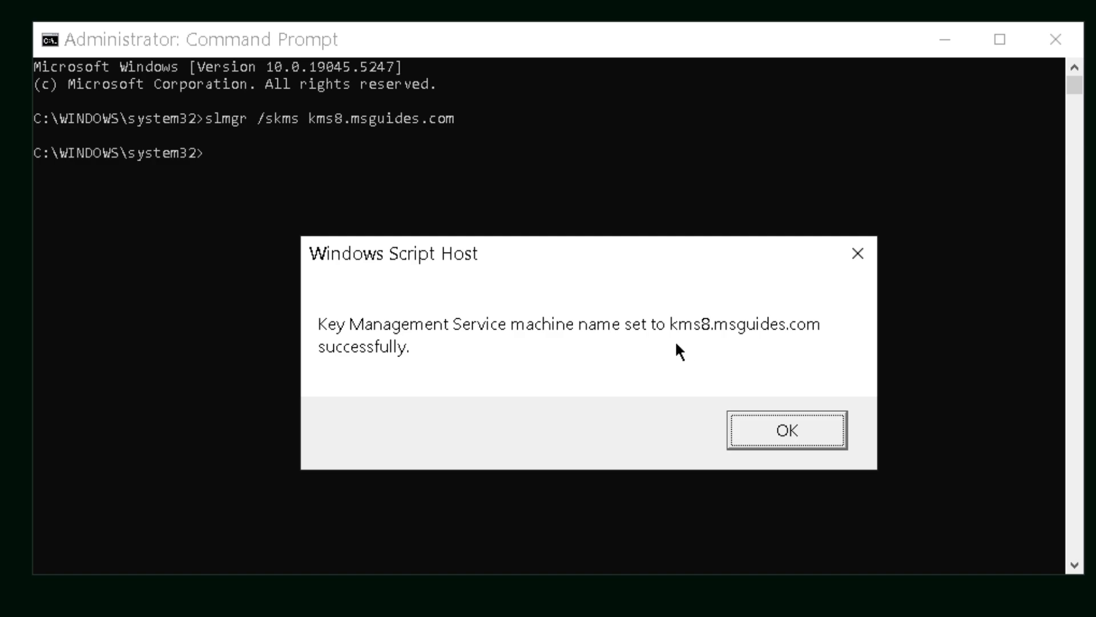
{"action": "mouse_move", "coordinate": [763, 352]}
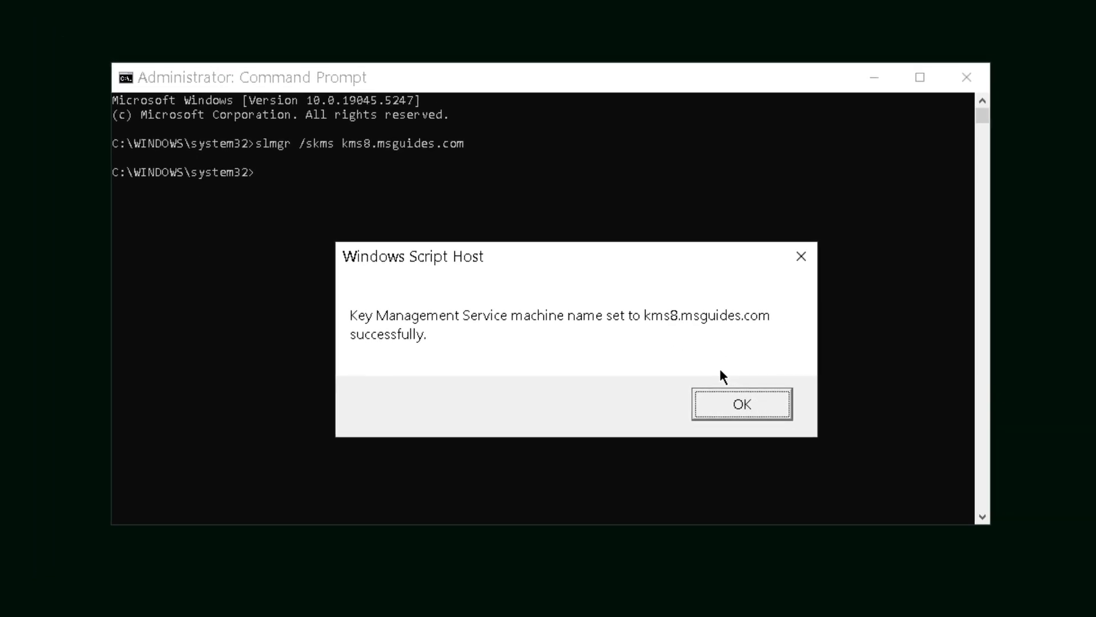
Dismiss the Windows Script Host dialog confirming the KMS machine name.
{"action": "left_click", "coordinate": [742, 404]}
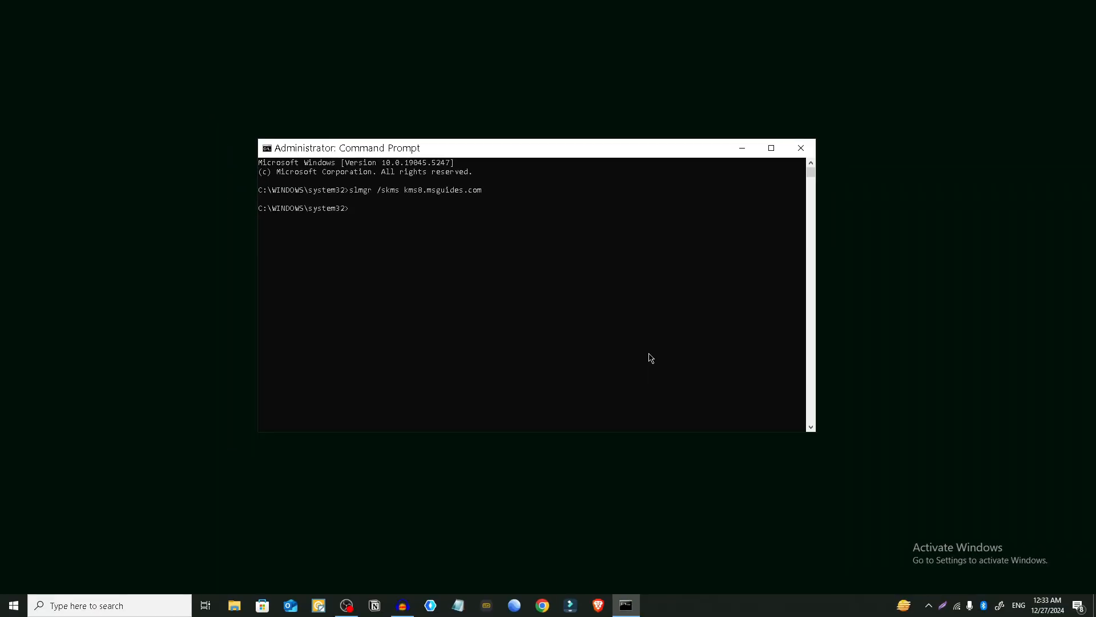
{"action": "mouse_move", "coordinate": [742, 147]}
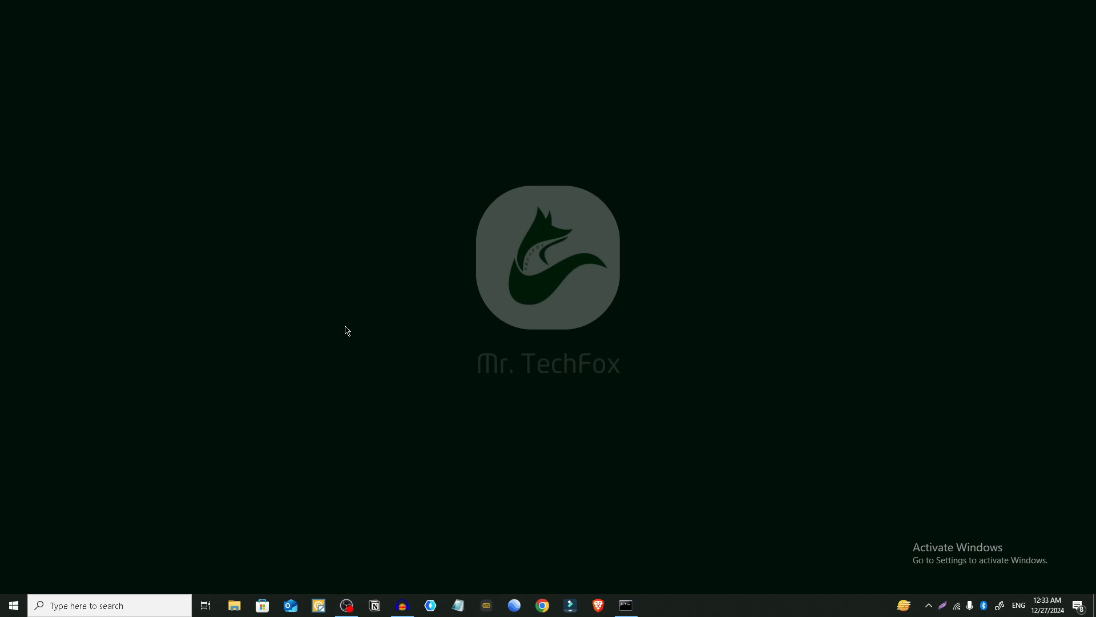
{"action": "mouse_move", "coordinate": [557, 361]}
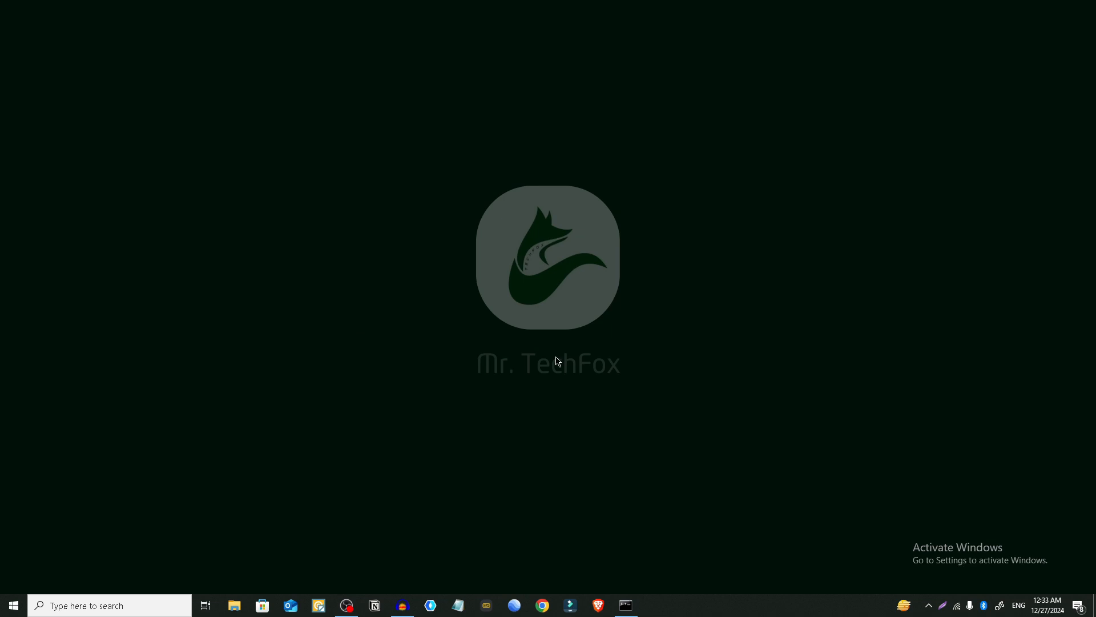
{"action": "mouse_move", "coordinate": [448, 325]}
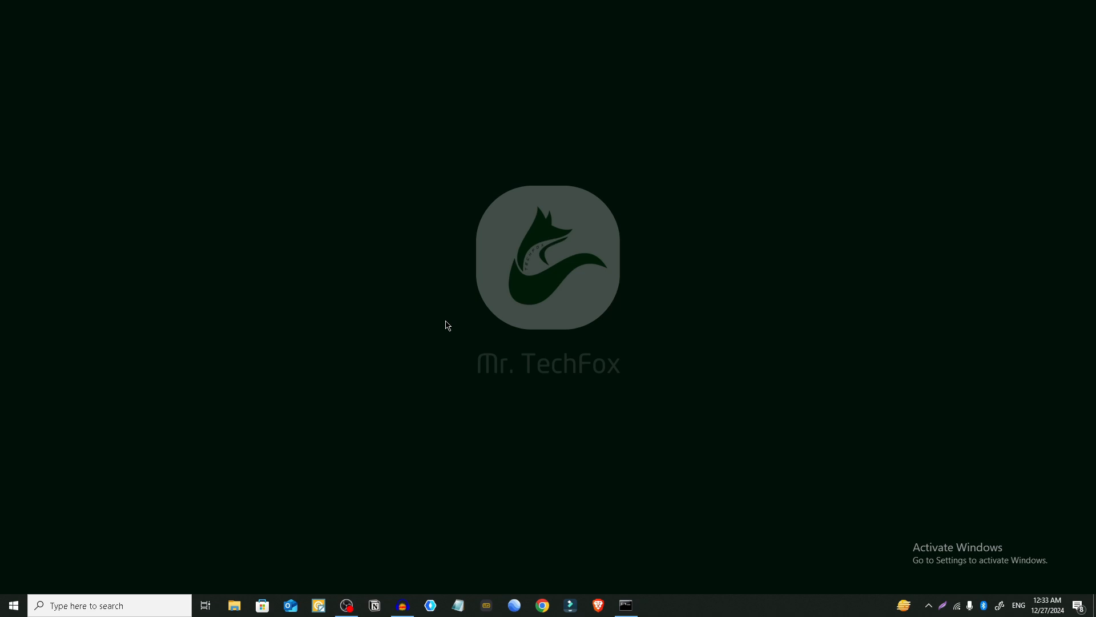
{"action": "mouse_move", "coordinate": [22, 588]}
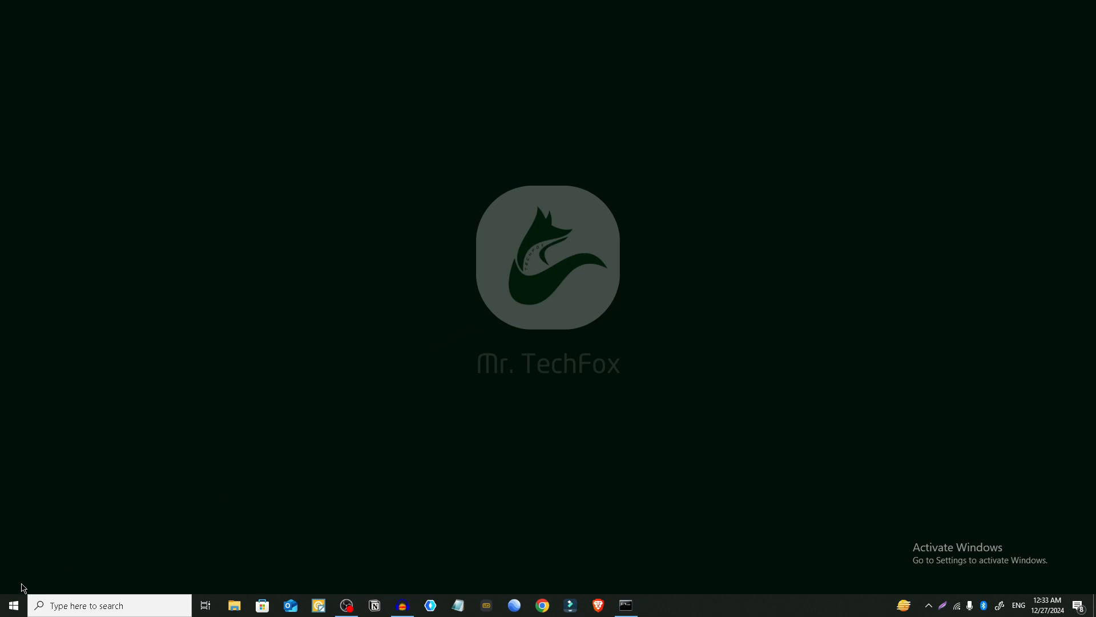
Search 'cmd' from Start and run a new Command Prompt as administrator.
{"action": "left_click", "coordinate": [12, 605]}
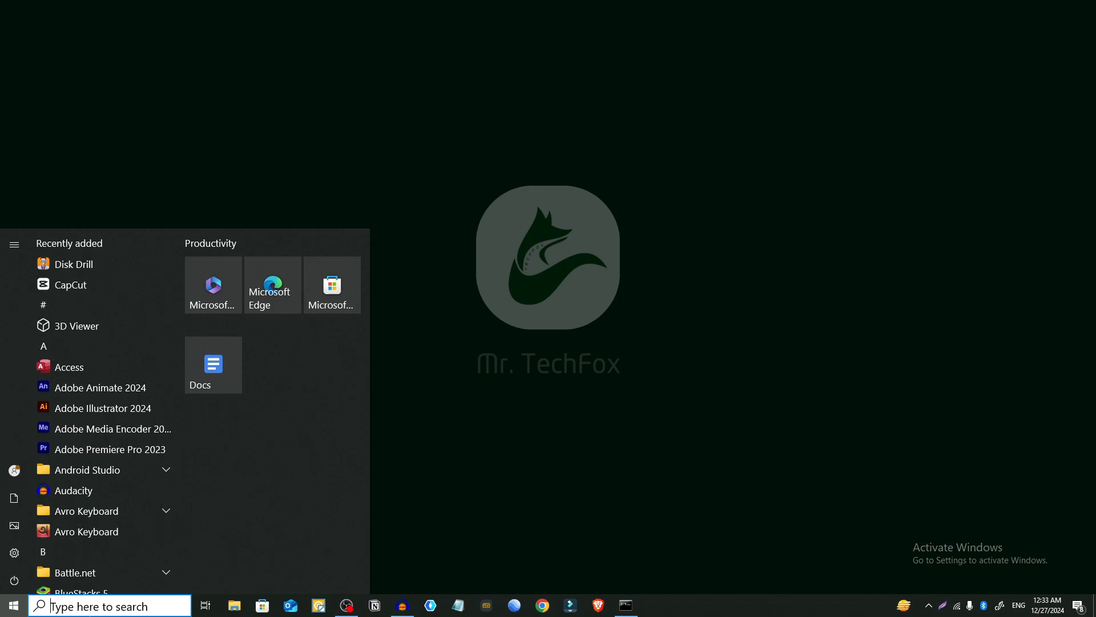
{"action": "type", "text": "cmd"}
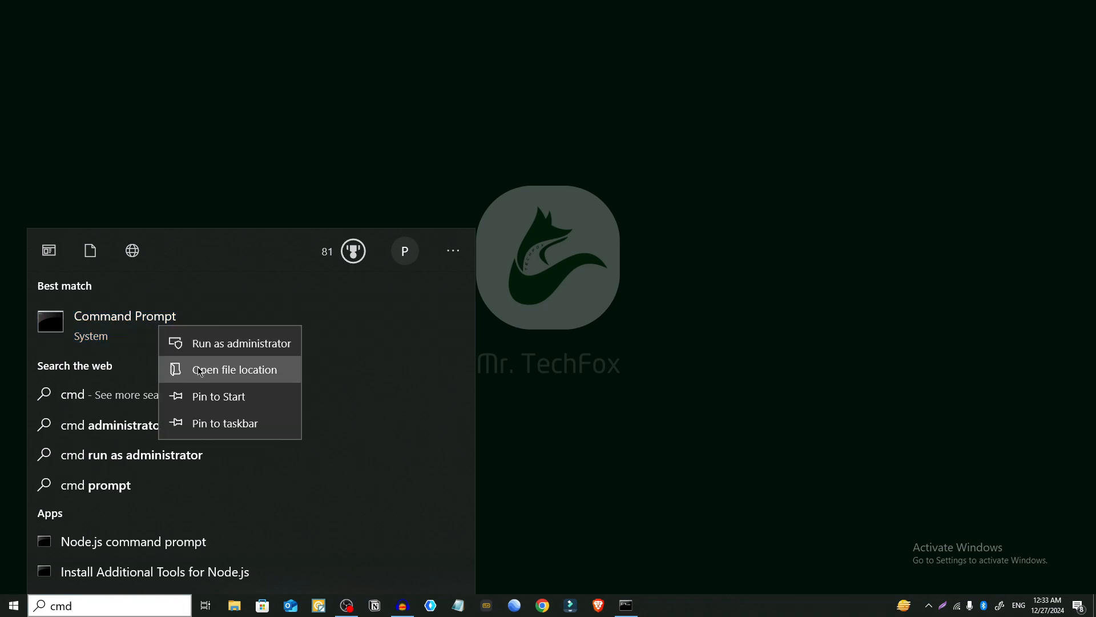
{"action": "mouse_move", "coordinate": [243, 343]}
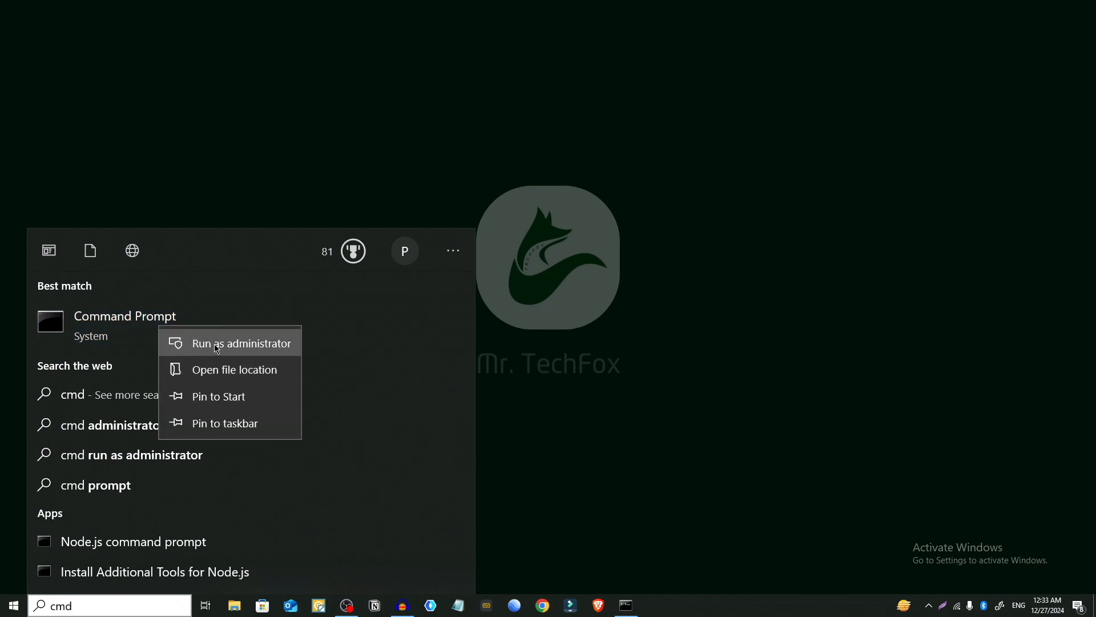
{"action": "left_click", "coordinate": [244, 343]}
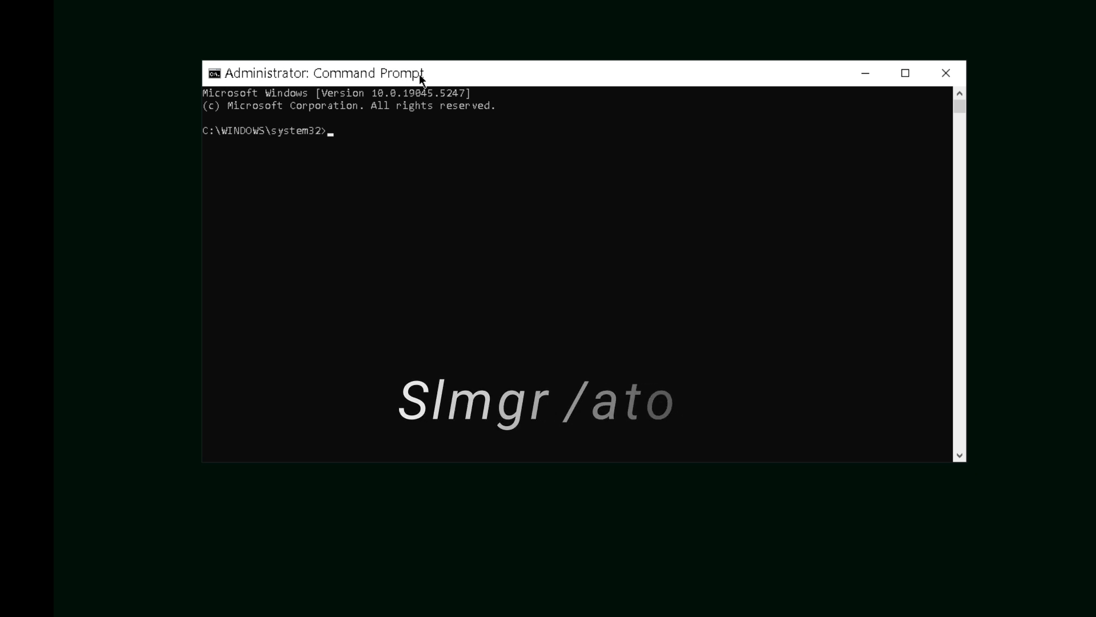
Run slmgr /ato to activate Windows Enterprise online.
{"action": "type", "text": "slmg"}
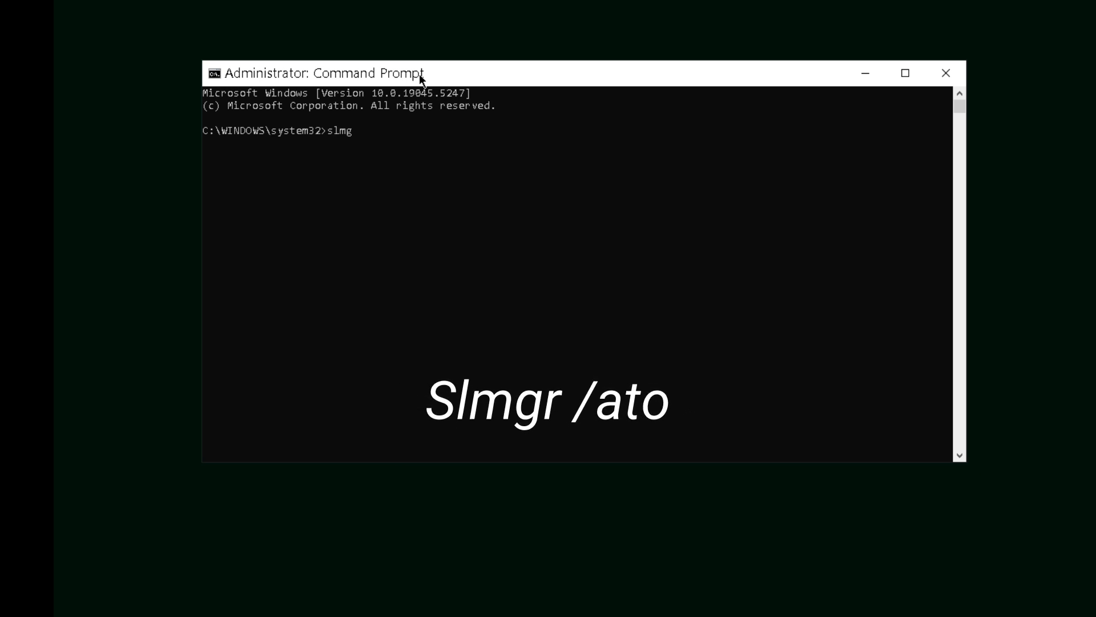
{"action": "type", "text": "r"}
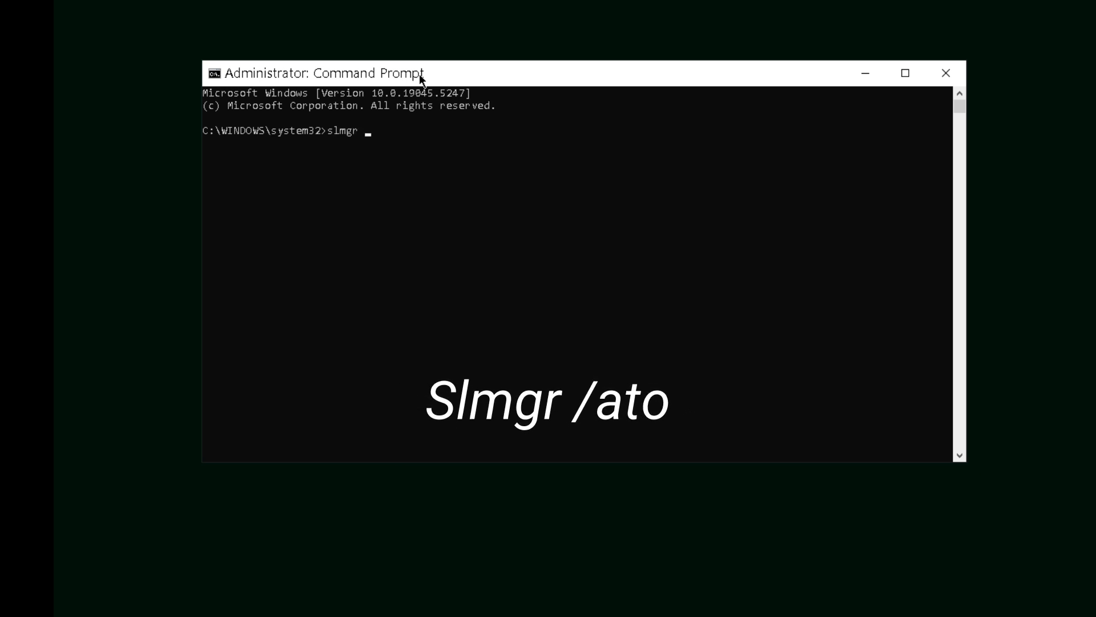
{"action": "type", "text": "/at"}
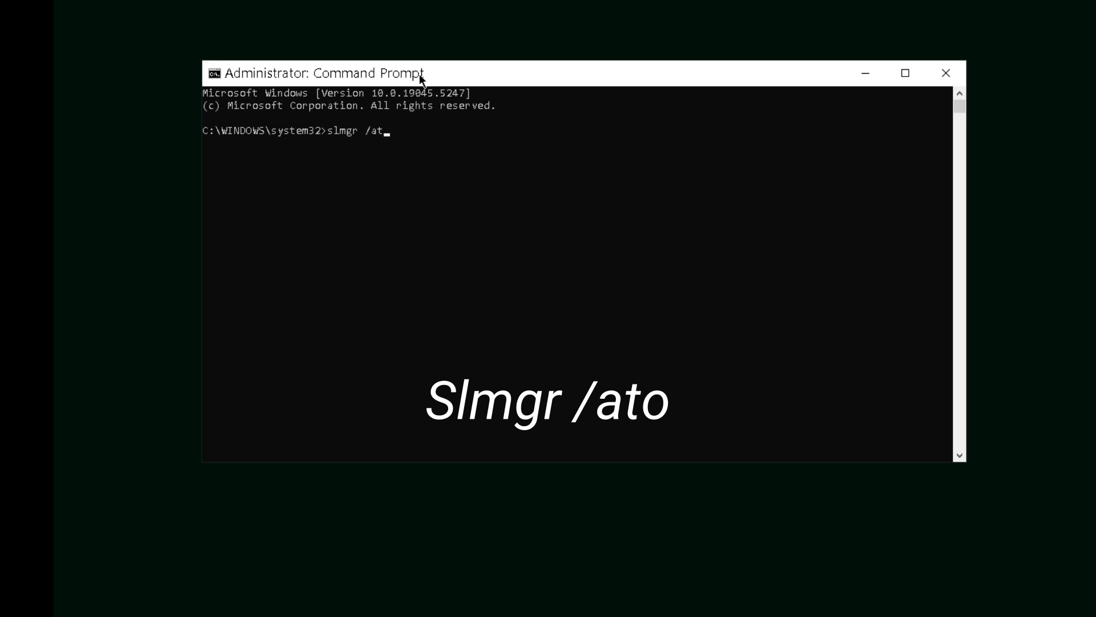
{"action": "type", "text": "o"}
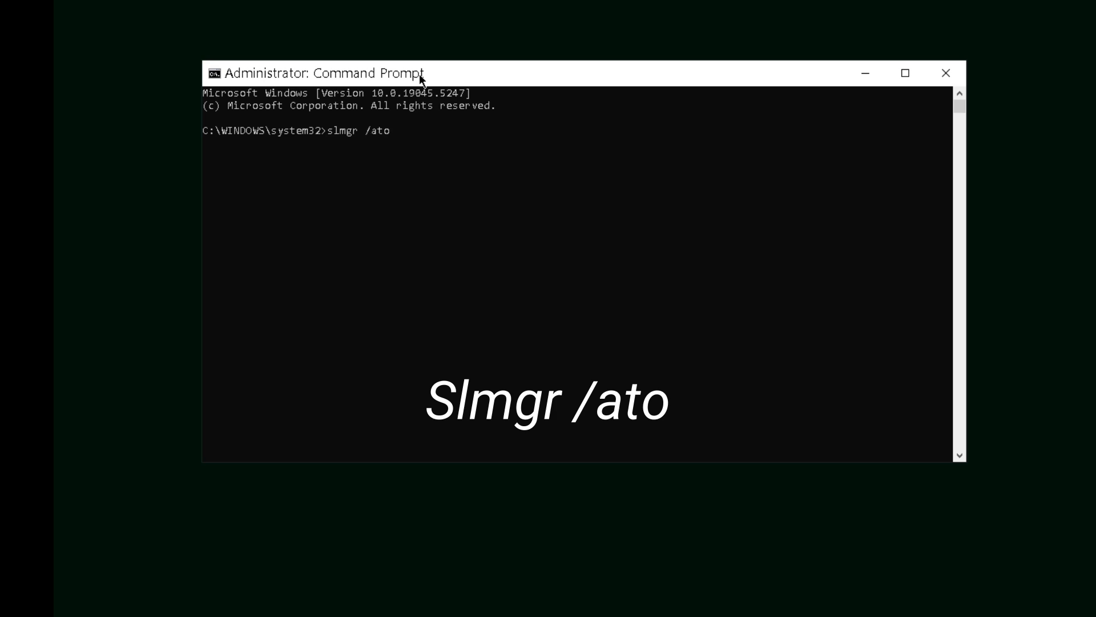
{"action": "mouse_move", "coordinate": [329, 138]}
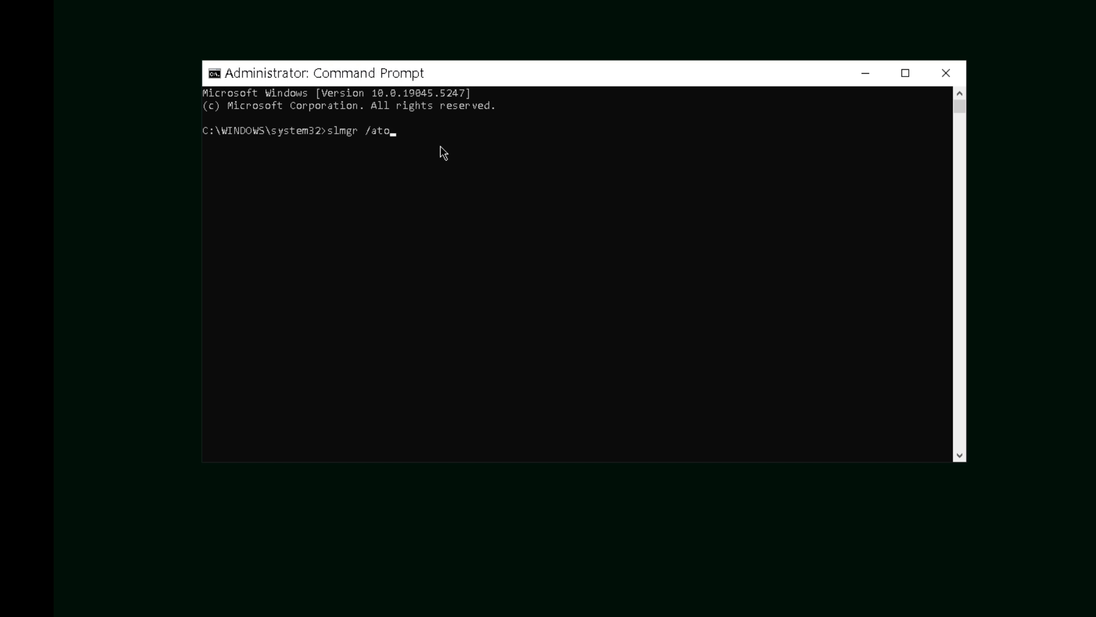
{"action": "key", "text": "Return"}
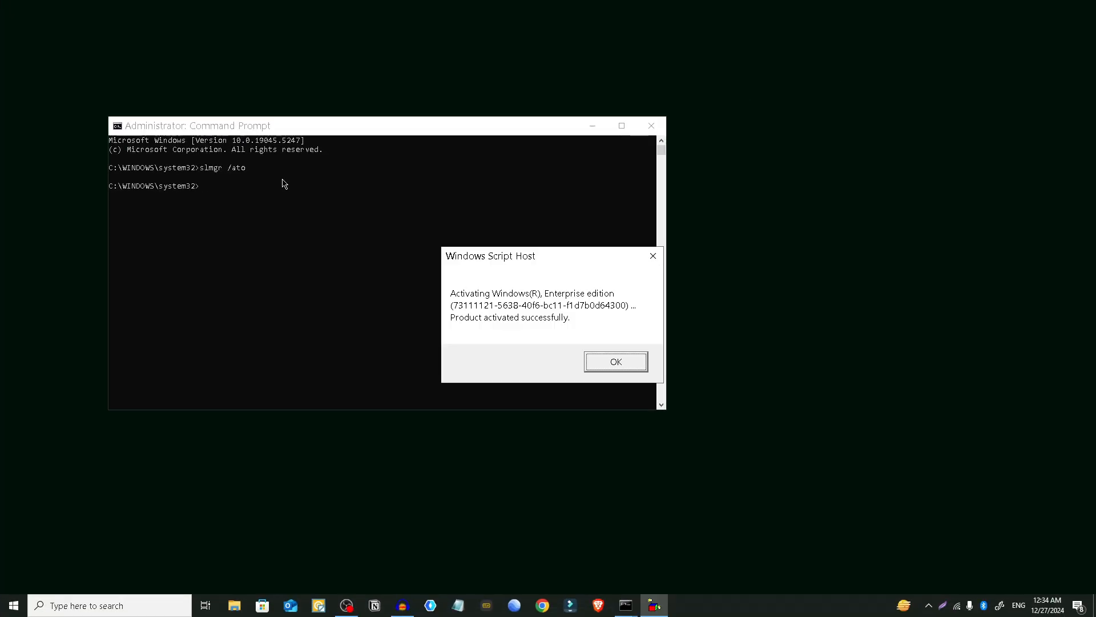
{"action": "mouse_move", "coordinate": [536, 255]}
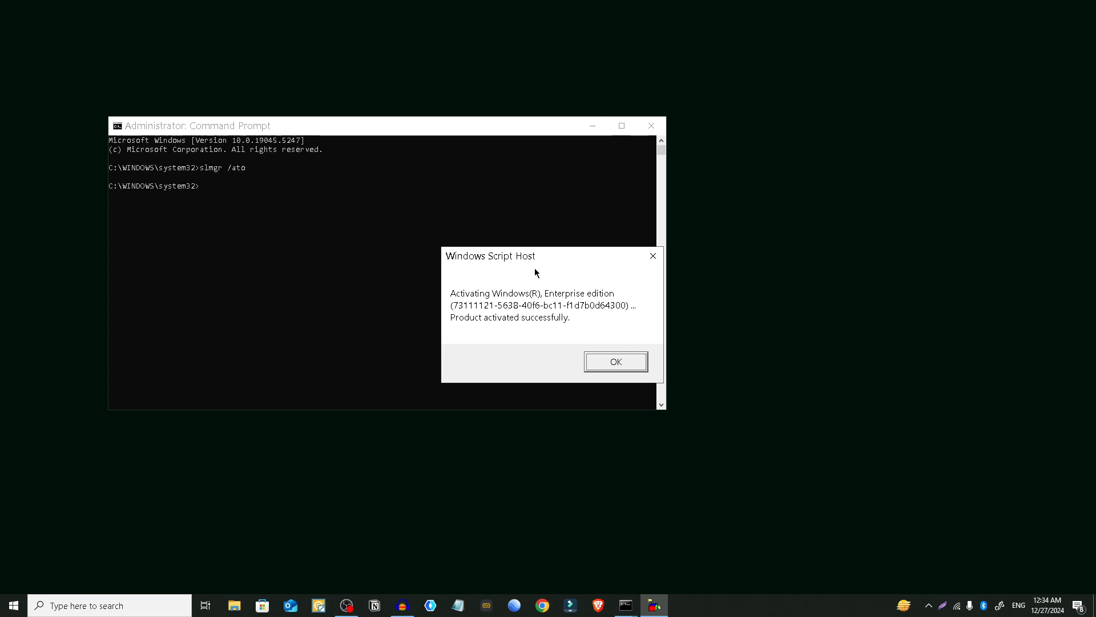
{"action": "mouse_move", "coordinate": [555, 327]}
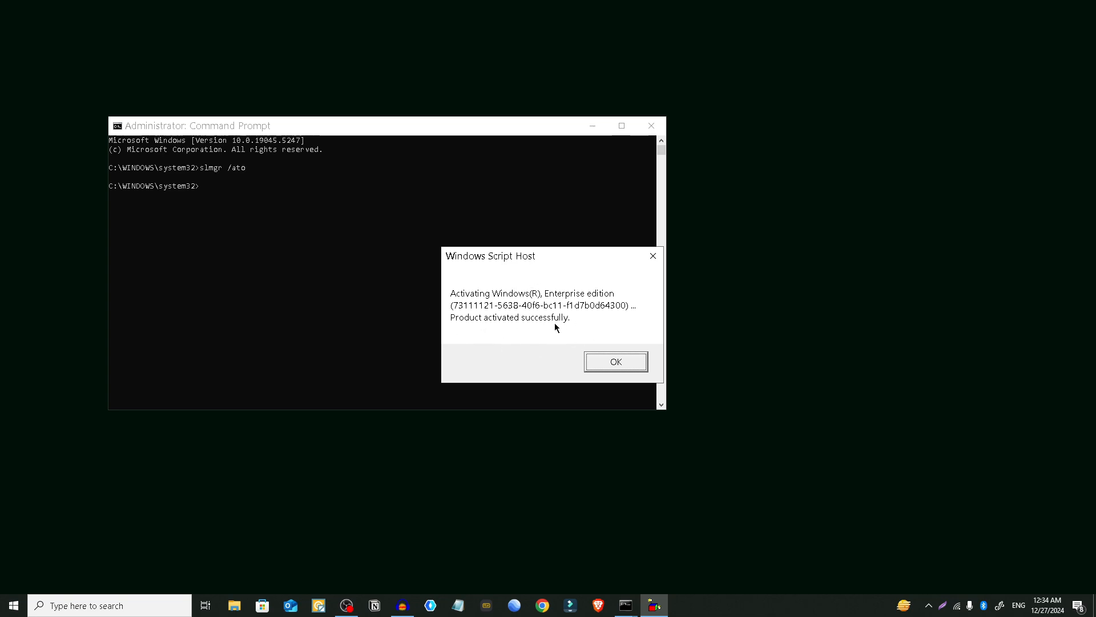
{"action": "mouse_move", "coordinate": [616, 361]}
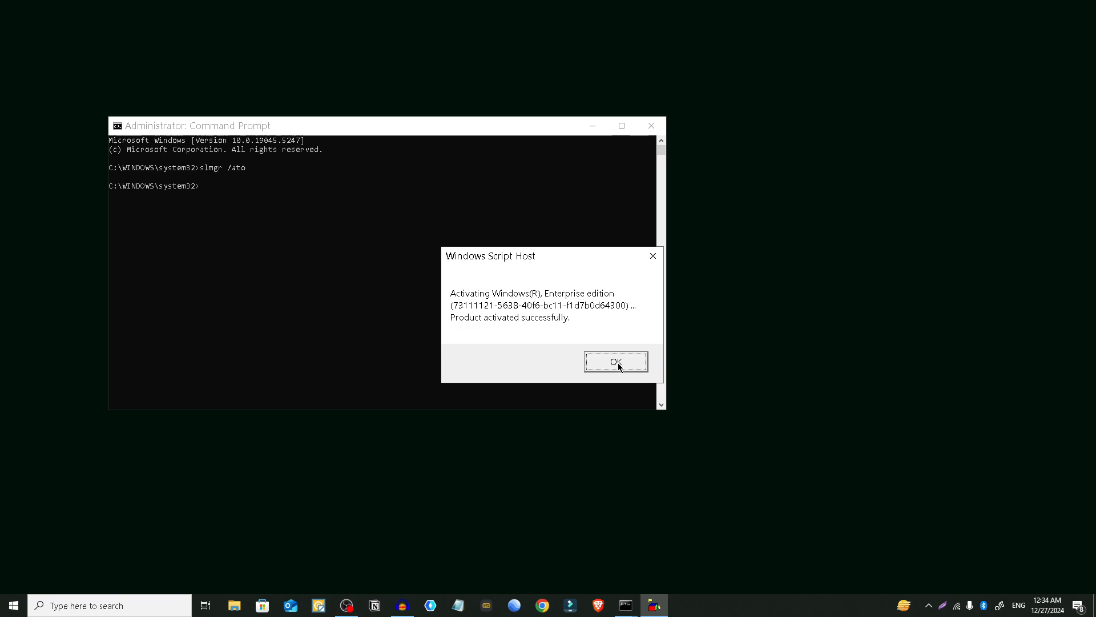
Acknowledge the 'product activated successfully' message and close Command Prompt.
{"action": "left_click", "coordinate": [616, 361]}
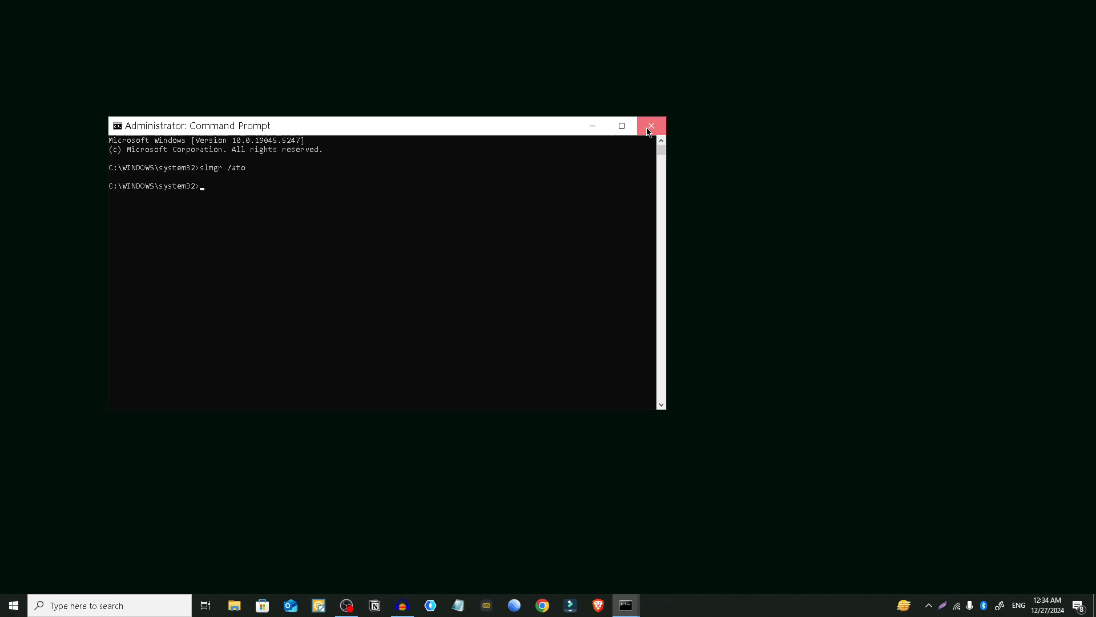
{"action": "left_click", "coordinate": [650, 125]}
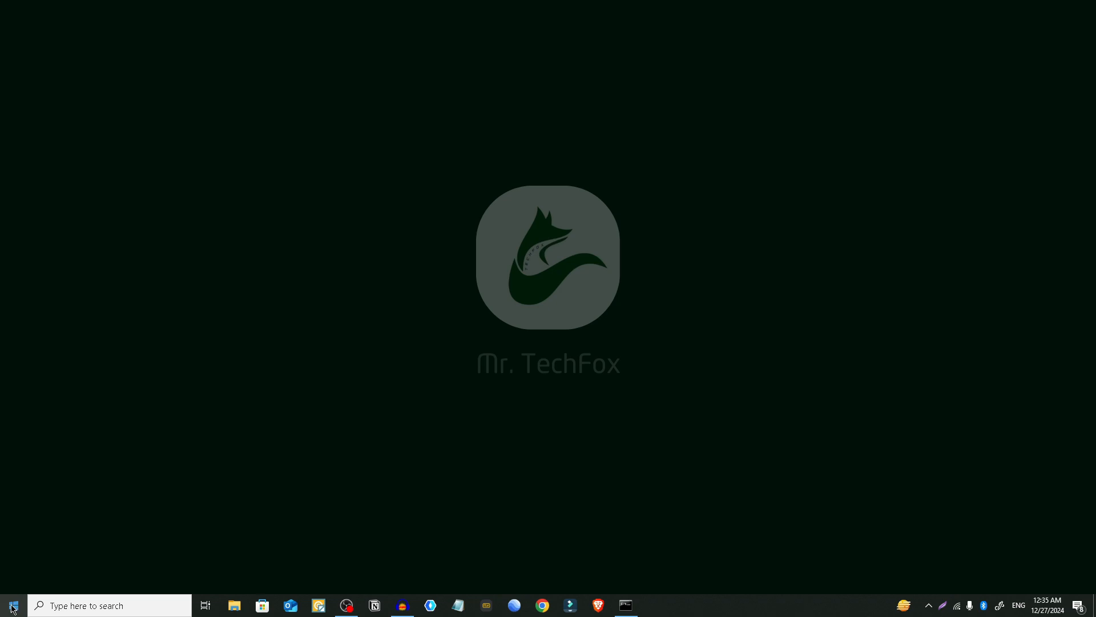
Search 'activation settings', confirm Windows is activated, and close Settings.
{"action": "left_click", "coordinate": [11, 604]}
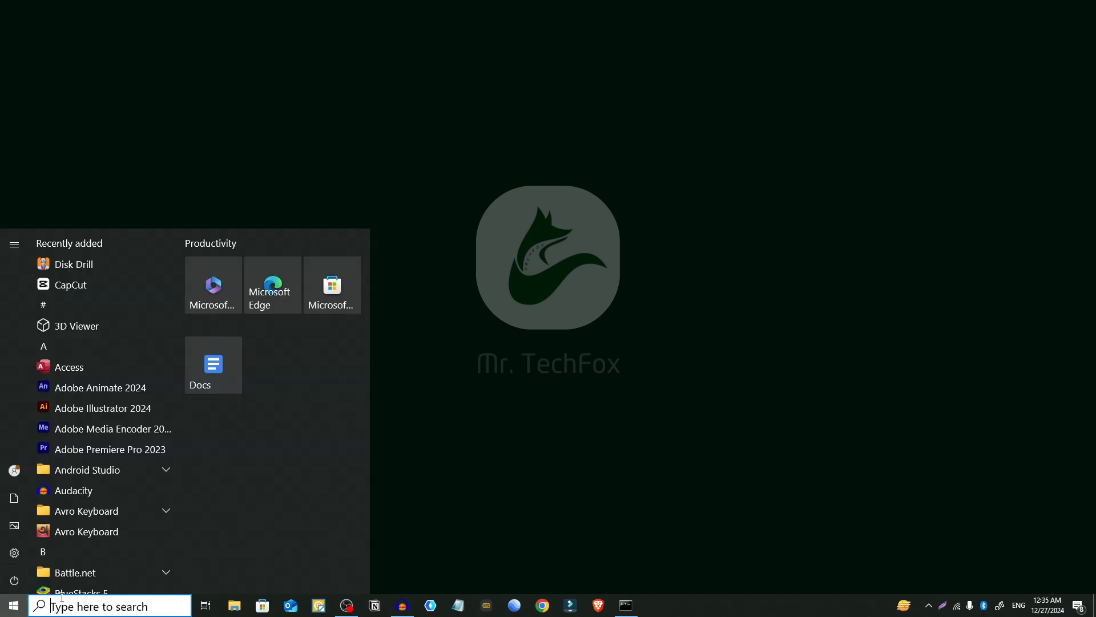
{"action": "type", "text": "activation settings"}
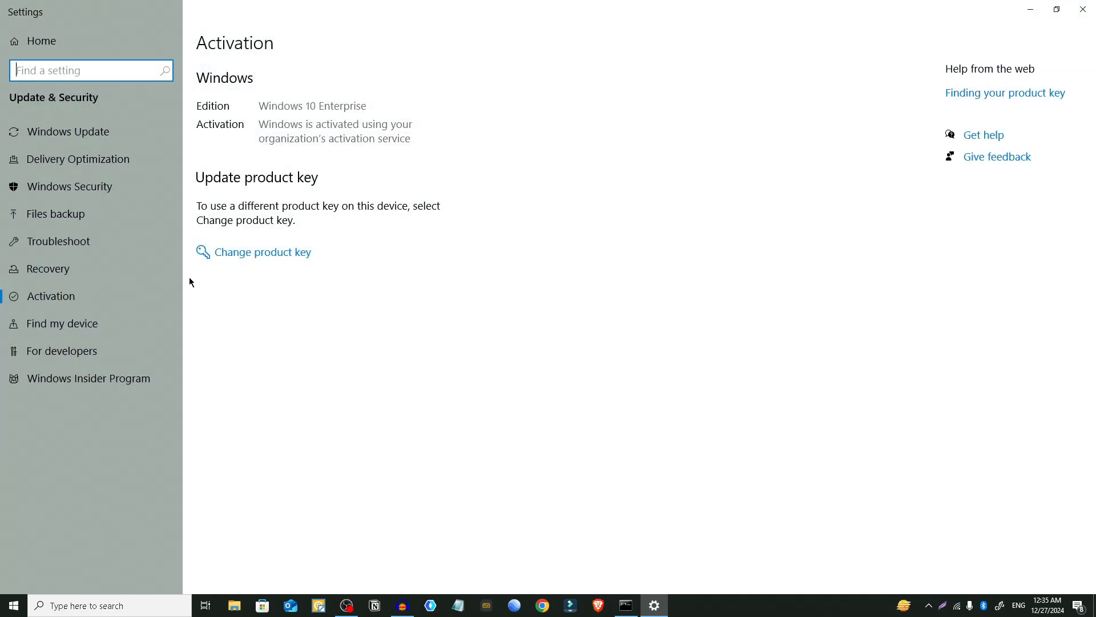
{"action": "mouse_move", "coordinate": [663, 168]}
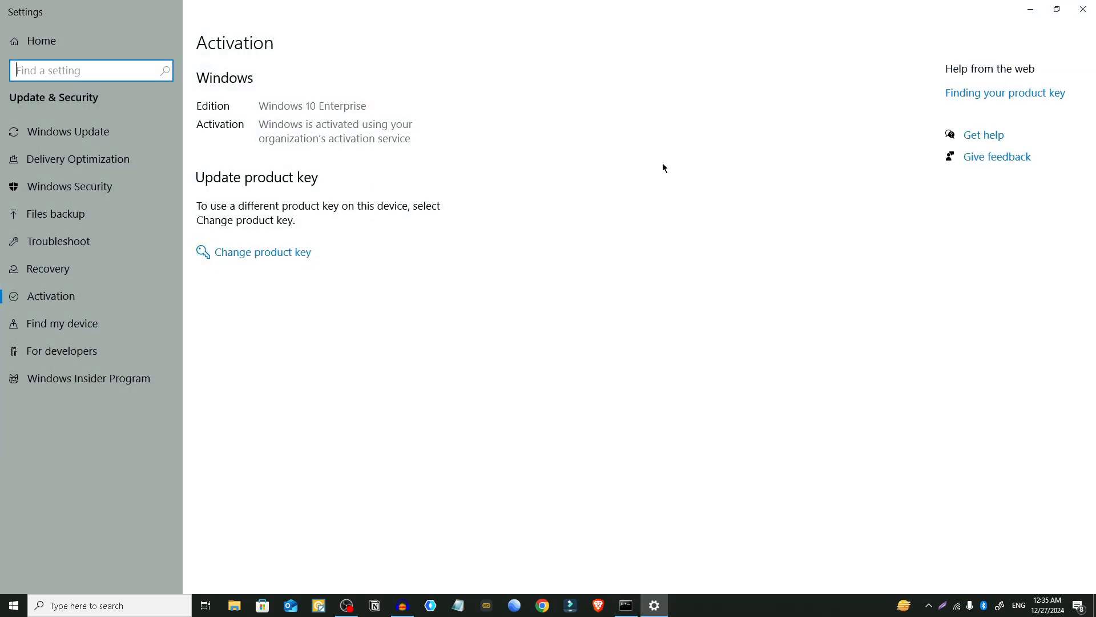
{"action": "left_click", "coordinate": [1082, 10]}
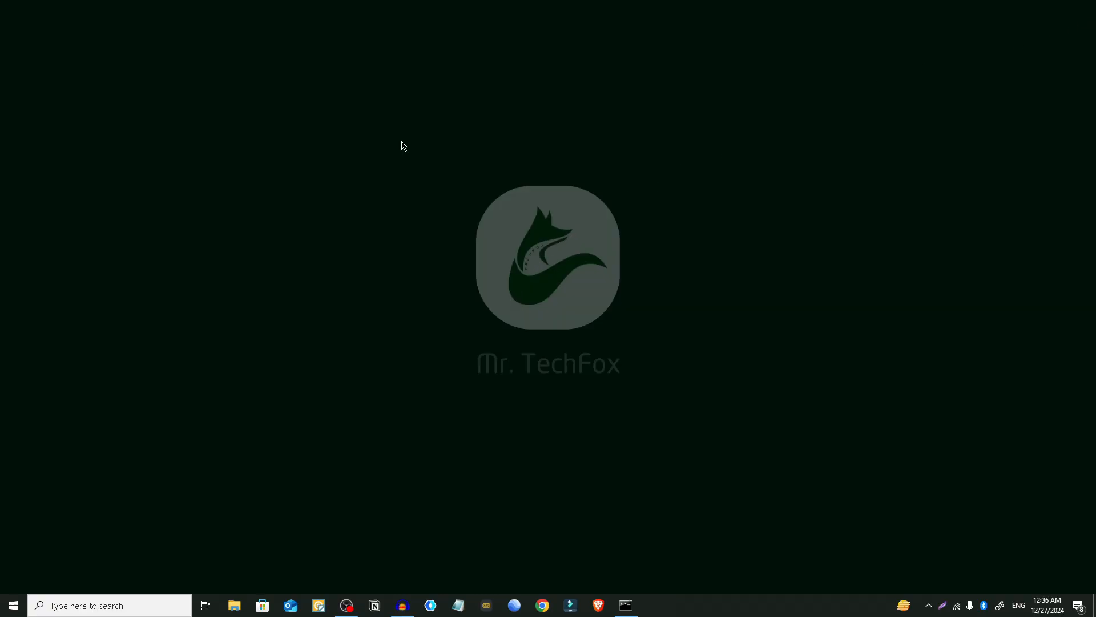
{"action": "mouse_move", "coordinate": [454, 161]}
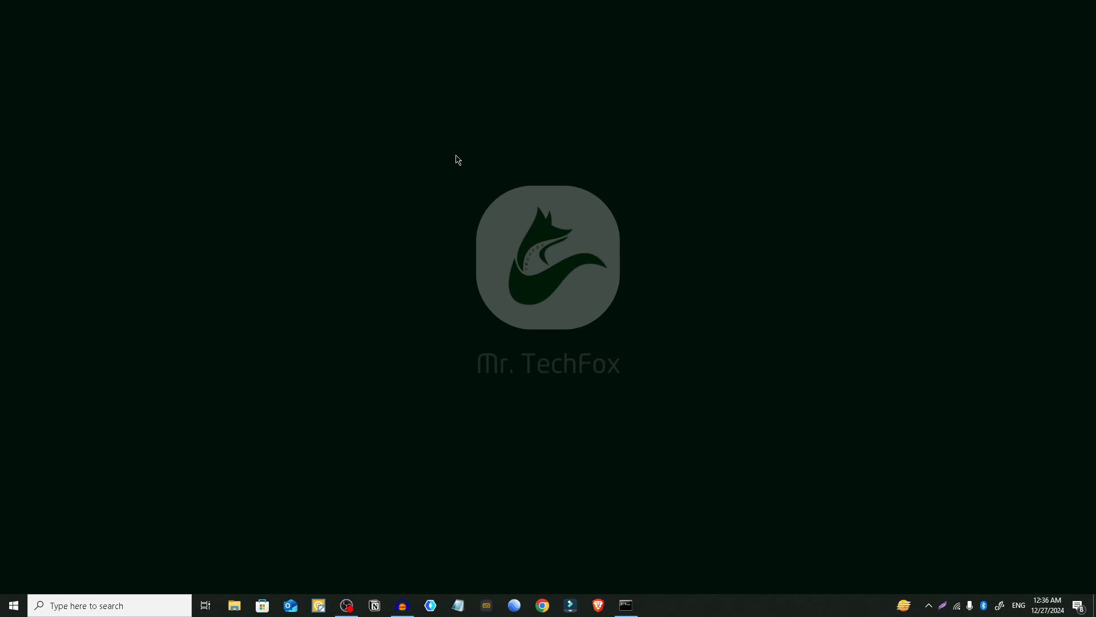
{"action": "mouse_move", "coordinate": [470, 168]}
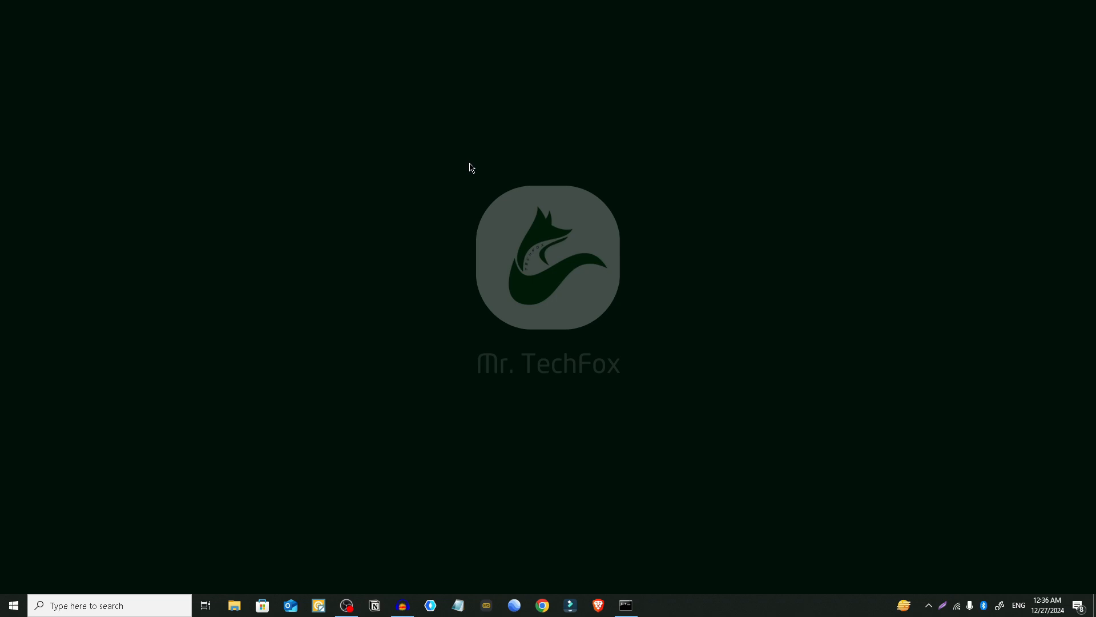
{"action": "mouse_move", "coordinate": [596, 294]}
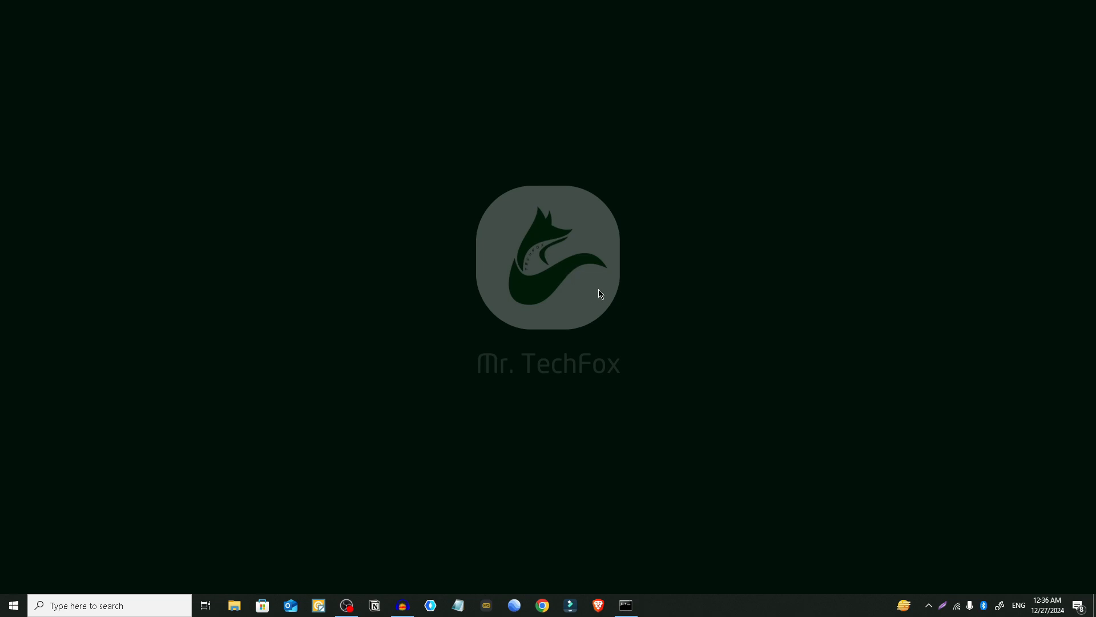
{"action": "mouse_move", "coordinate": [610, 302]}
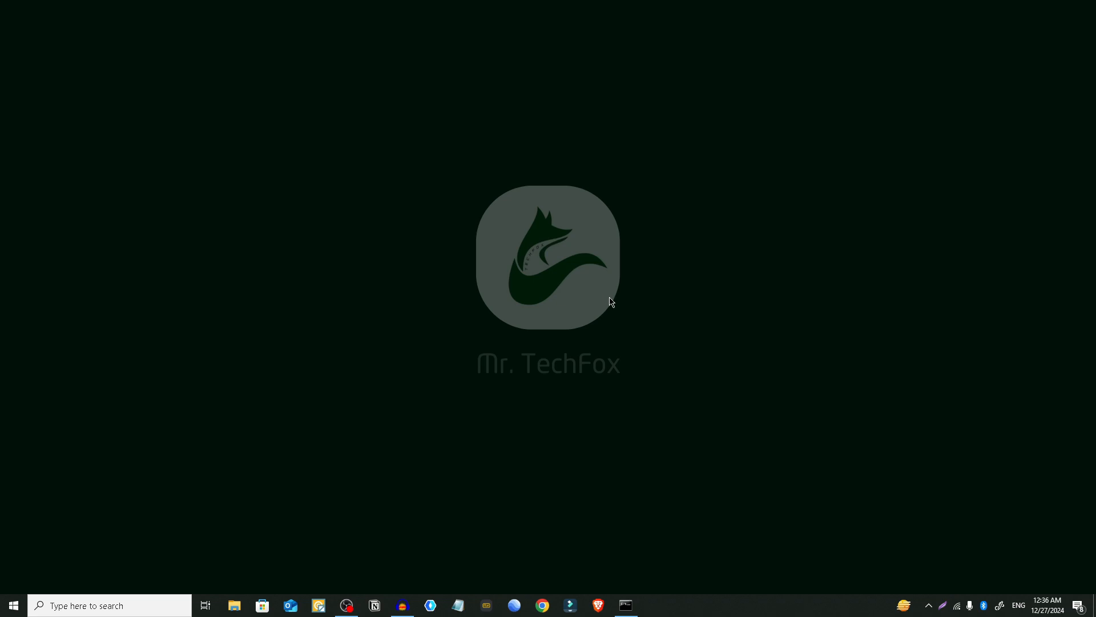